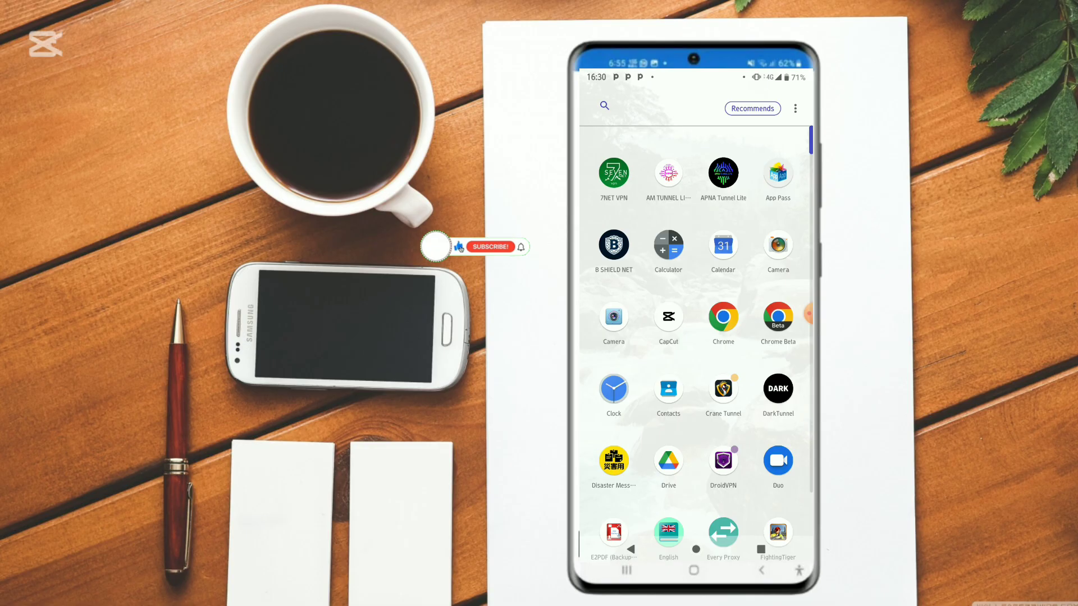
- Install B SHIELD NET from Google Play Store and launch it to its start screen
{"action": "left_click", "coordinate": [490, 246]}
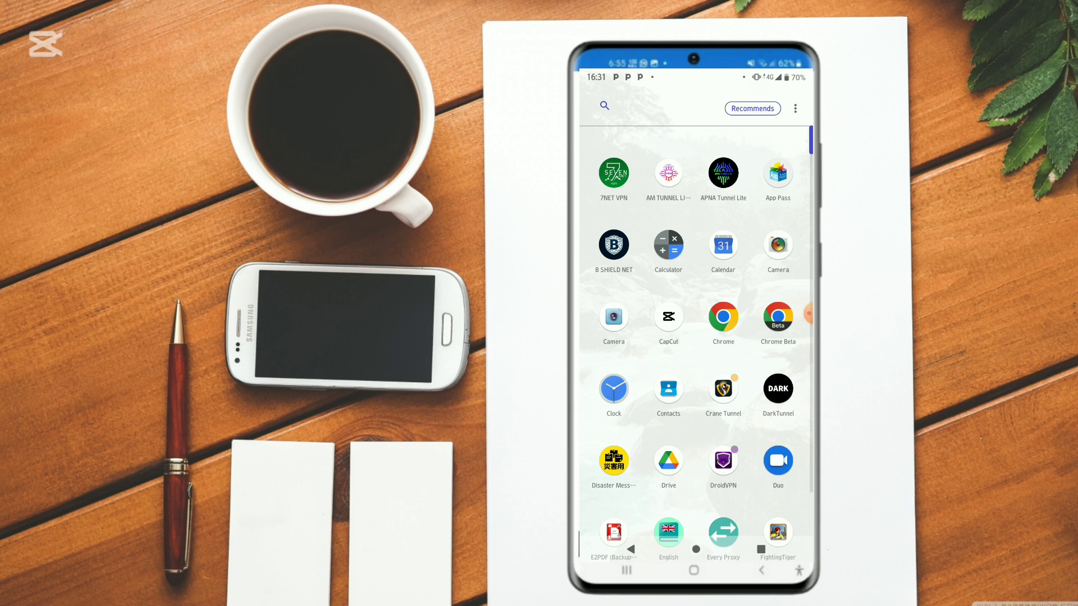
{"action": "scroll", "scroll_direction": "down", "scroll_amount": 3}
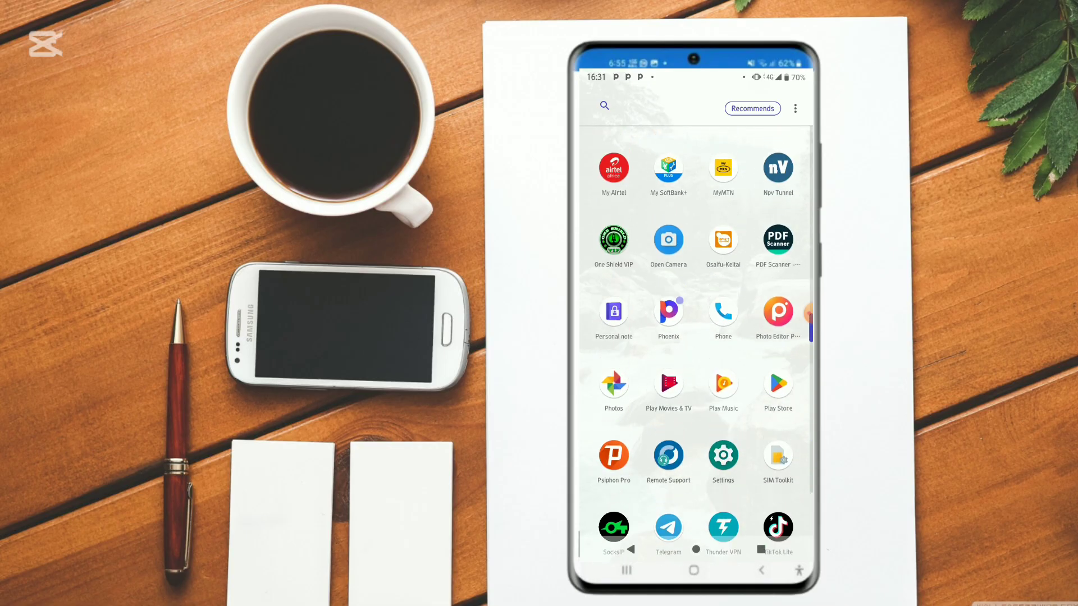
{"action": "left_click", "coordinate": [614, 240]}
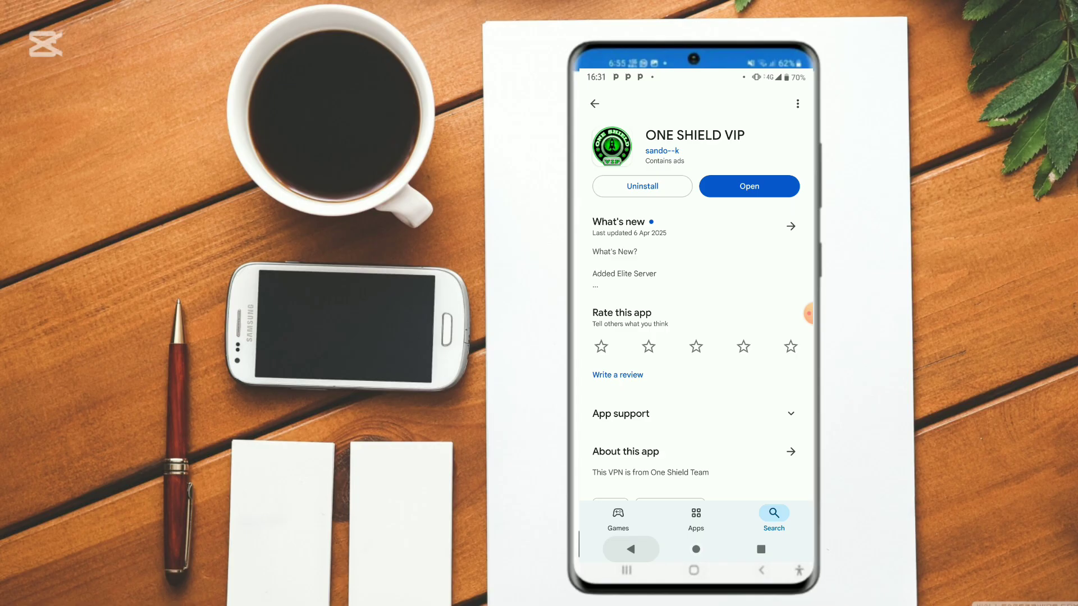
{"action": "left_click", "coordinate": [594, 103]}
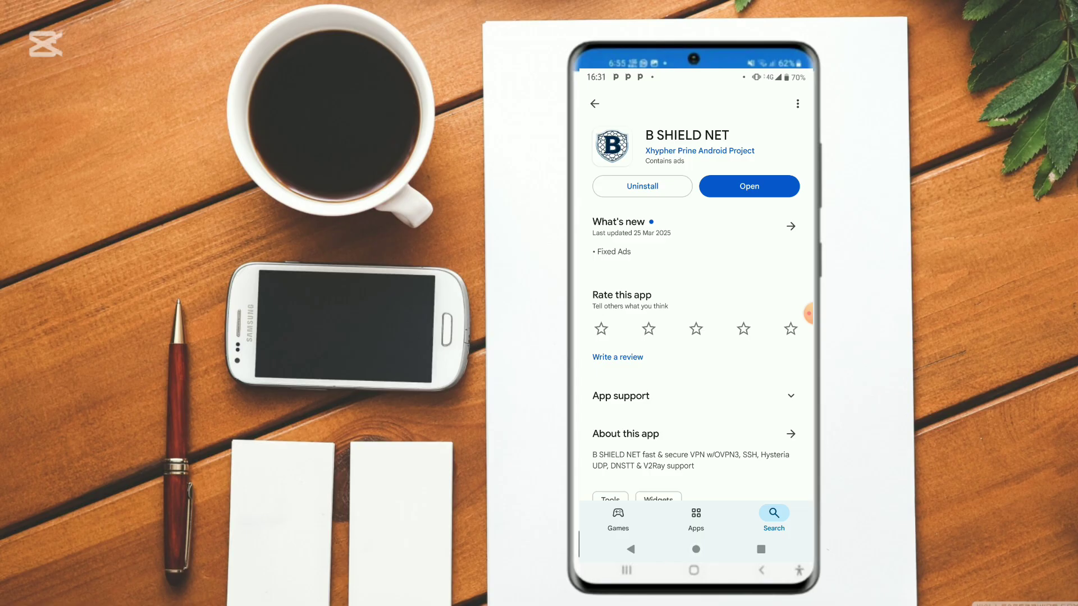
{"action": "left_click", "coordinate": [749, 187]}
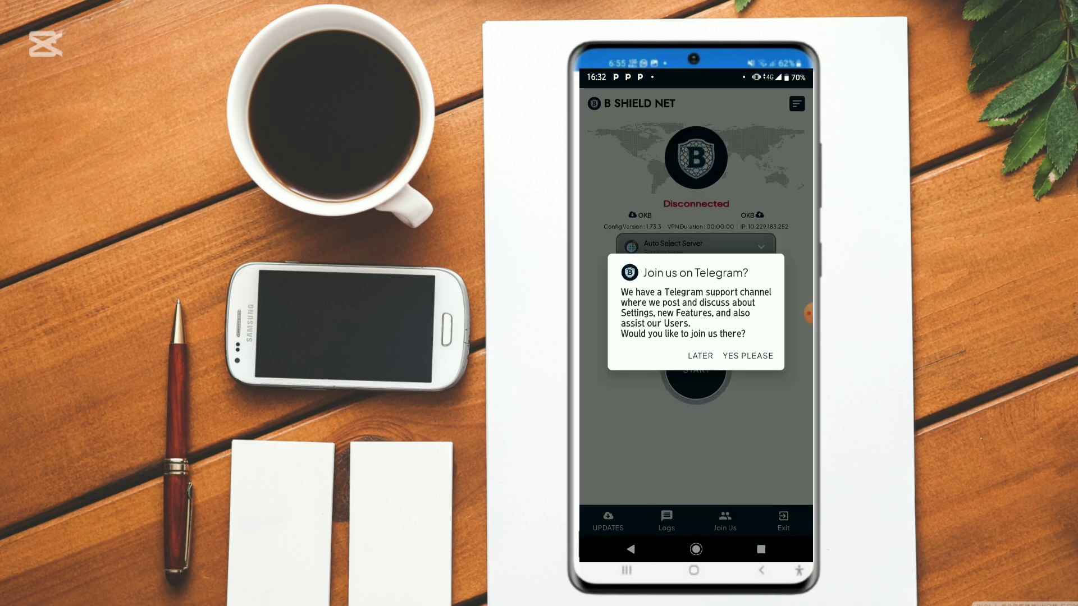
- Dismiss the Telegram invitation with LATER, reaching the disconnected main screen
{"action": "left_click", "coordinate": [700, 356]}
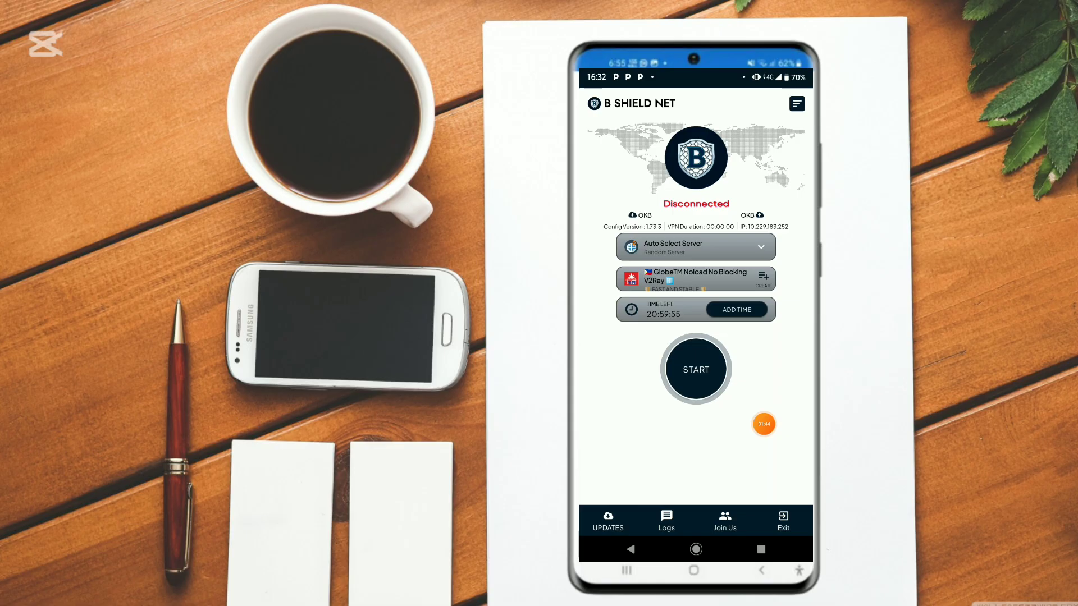
{"action": "left_click", "coordinate": [608, 521]}
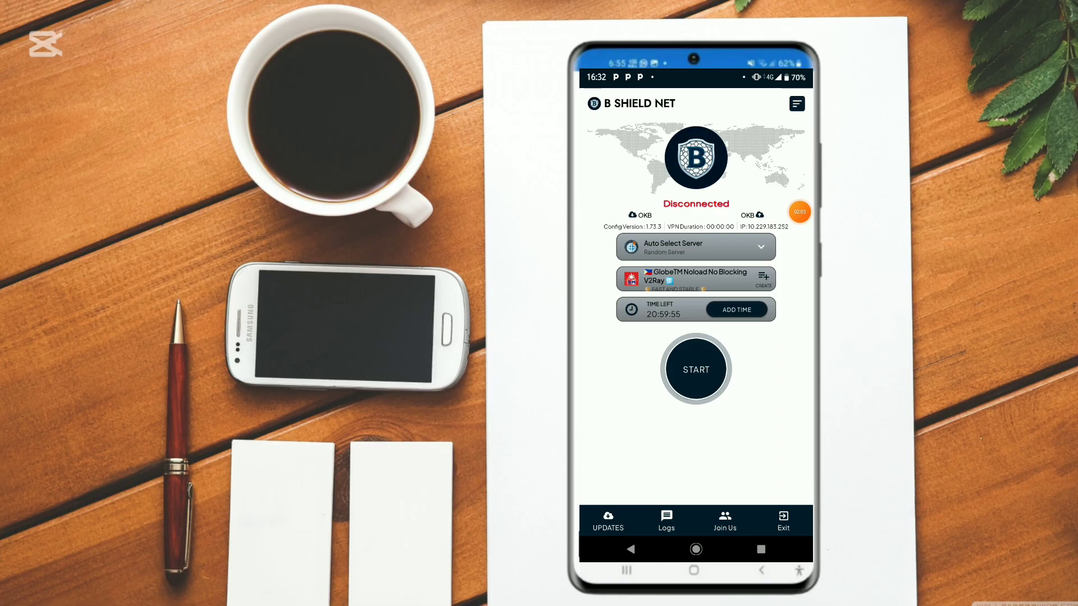
{"action": "left_click", "coordinate": [696, 247]}
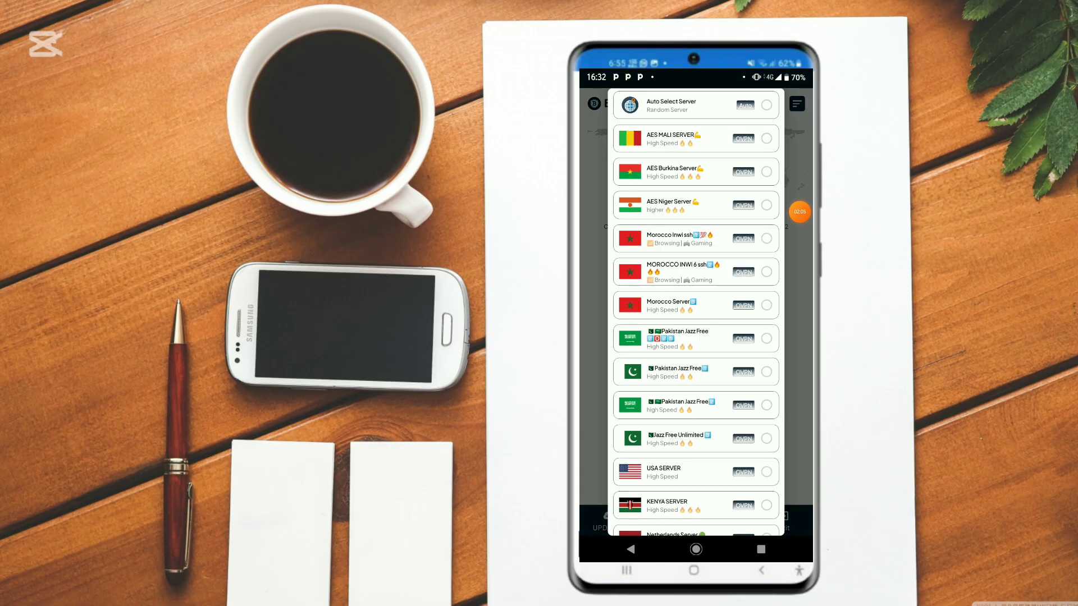
{"action": "scroll", "scroll_direction": "down", "scroll_amount": 3}
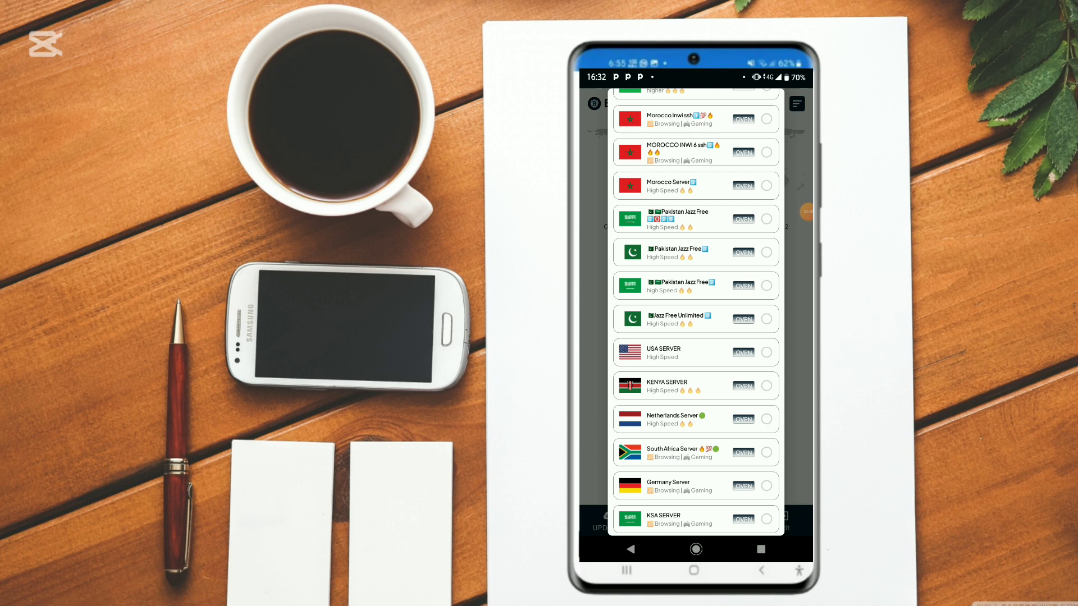
{"action": "scroll", "scroll_direction": "down", "scroll_amount": 3}
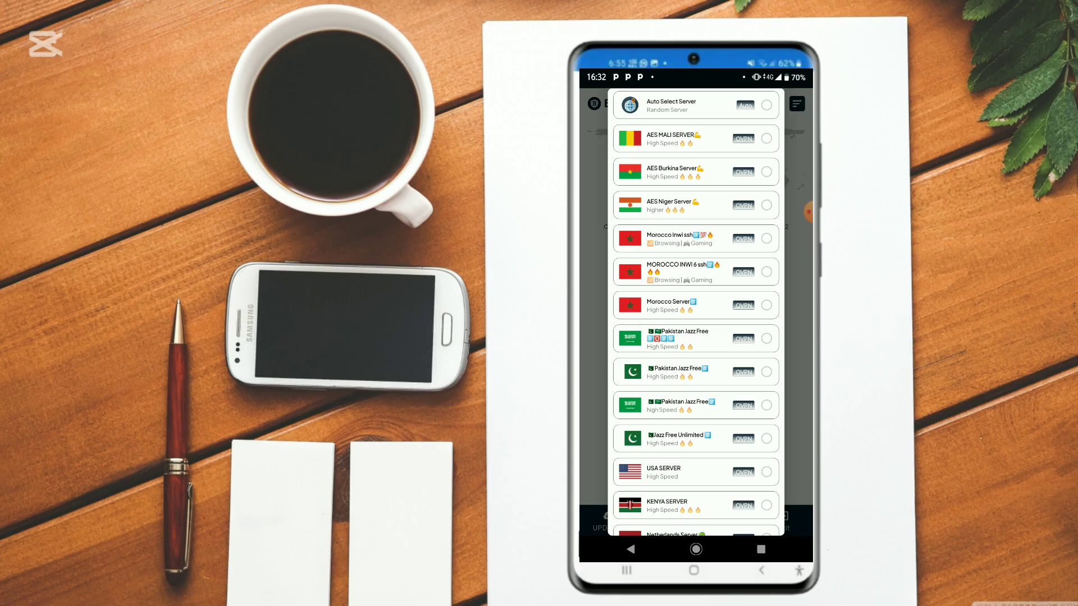
{"action": "scroll", "scroll_direction": "down", "scroll_amount": 3}
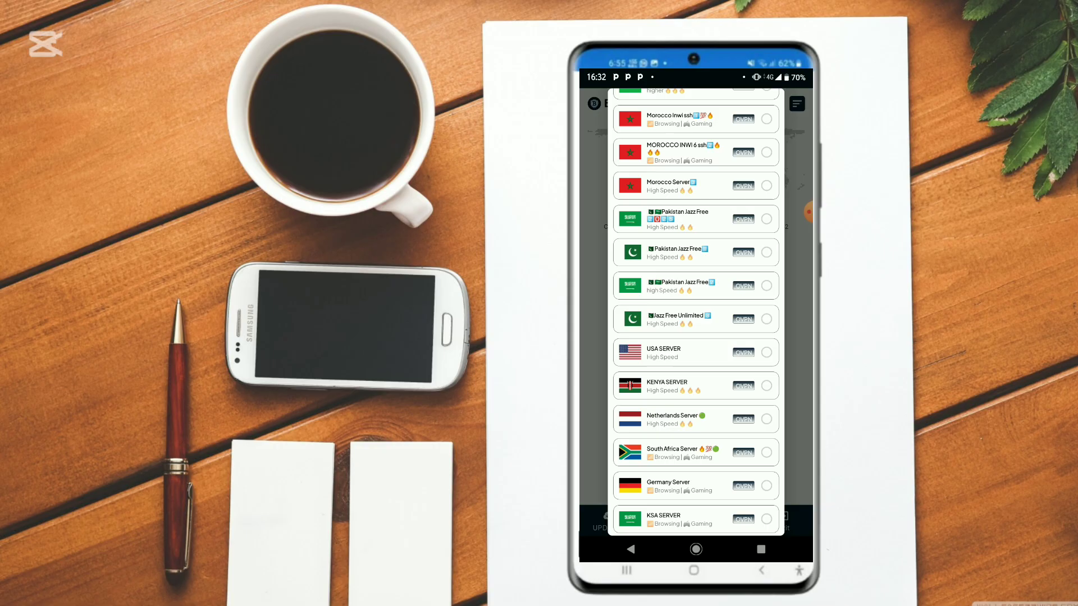
{"action": "scroll", "scroll_direction": "down", "scroll_amount": 3}
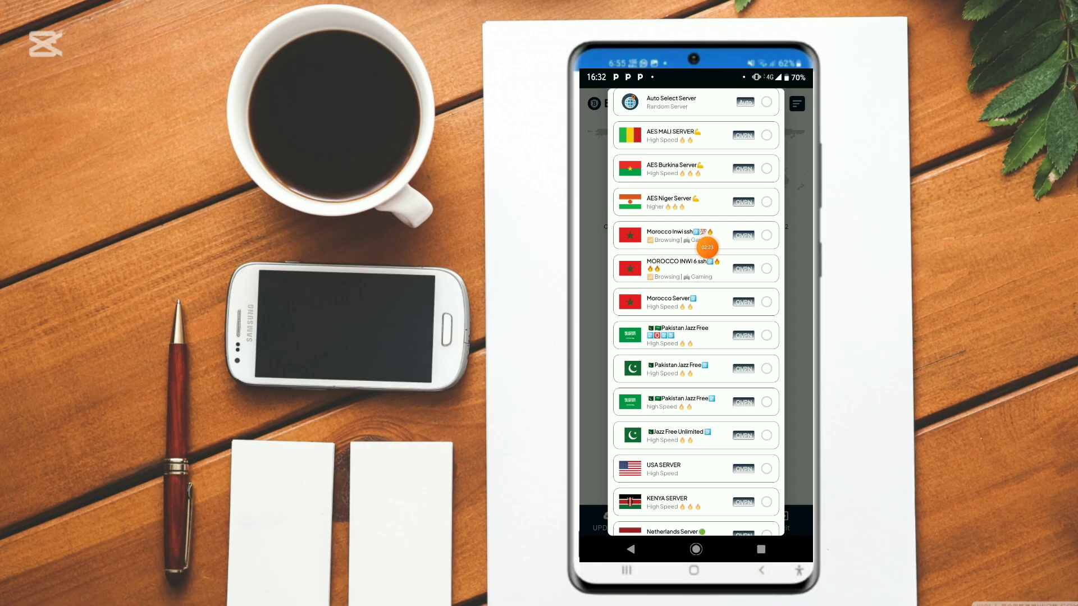
{"action": "scroll", "scroll_direction": "down", "scroll_amount": 3}
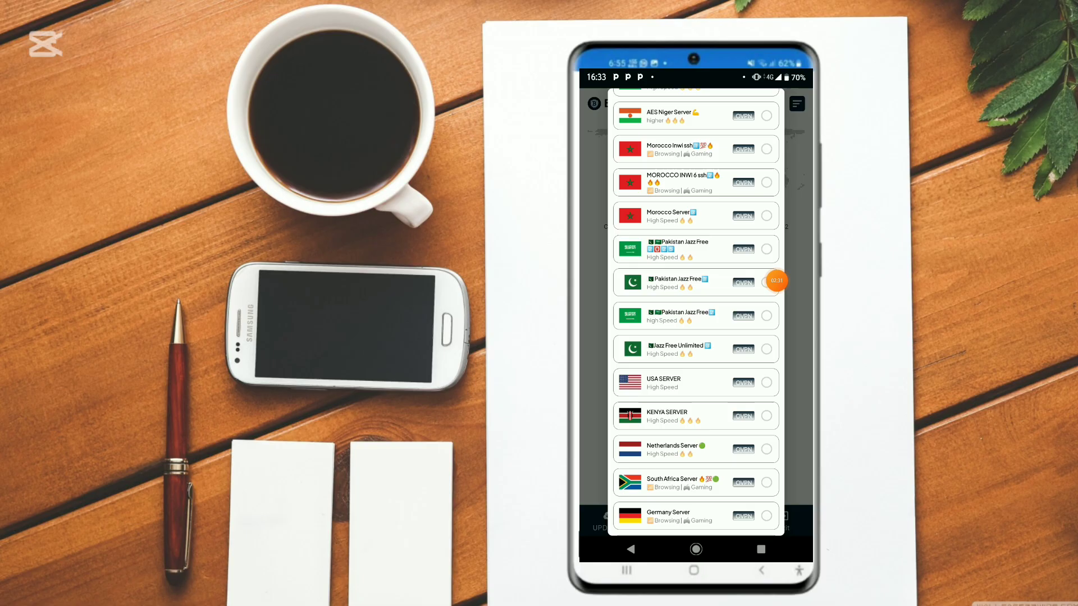
{"action": "scroll", "scroll_direction": "down", "scroll_amount": 3}
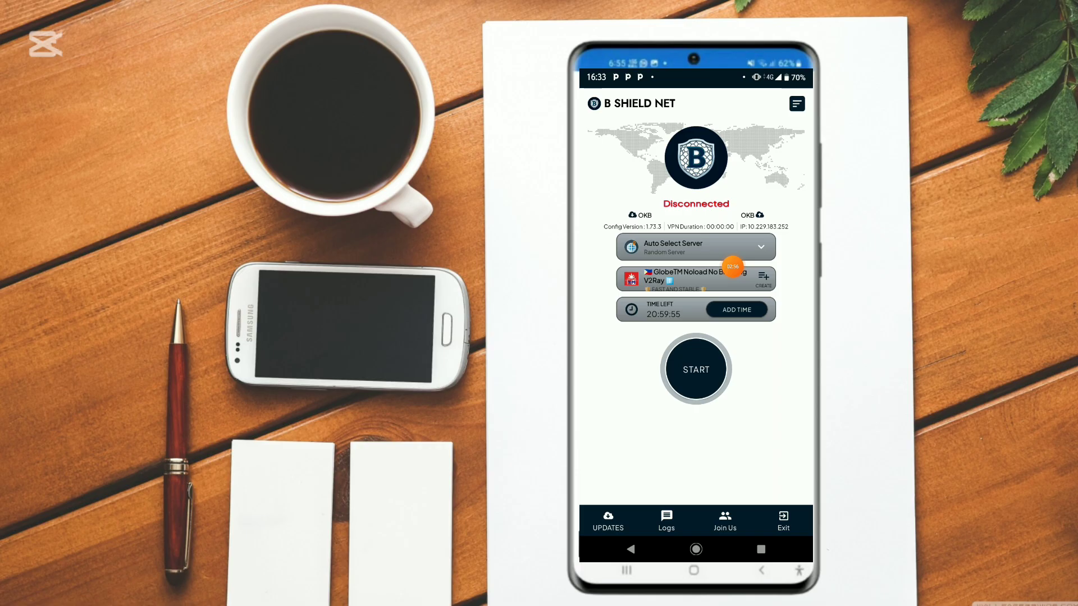
- Browse the network tweak list down to Direct Connection and Kenya All YouTube Bypass
{"action": "left_click", "coordinate": [696, 247]}
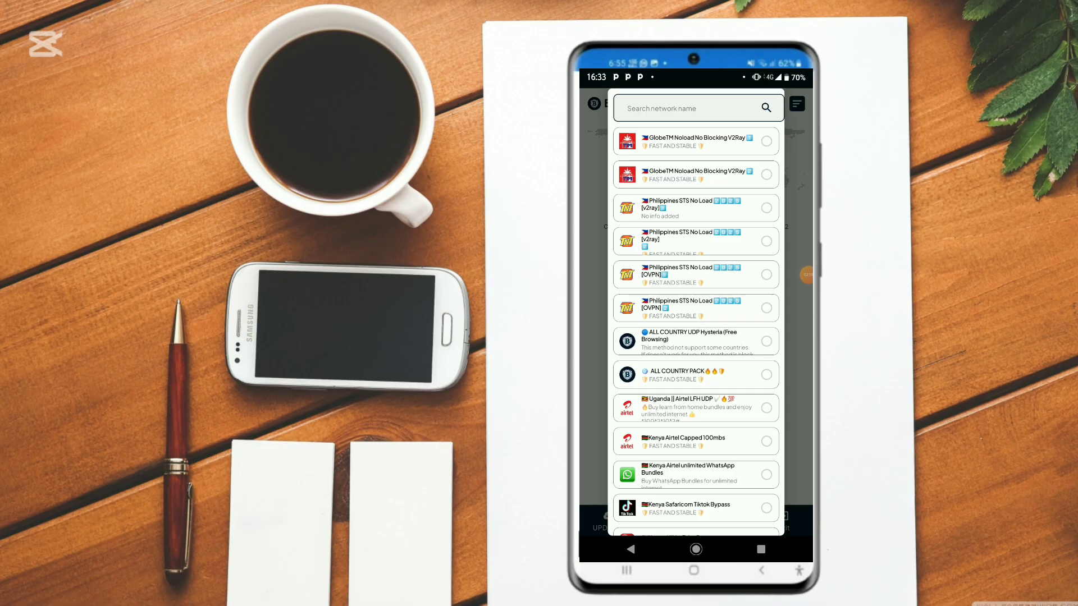
{"action": "scroll", "scroll_direction": "down", "scroll_amount": 3}
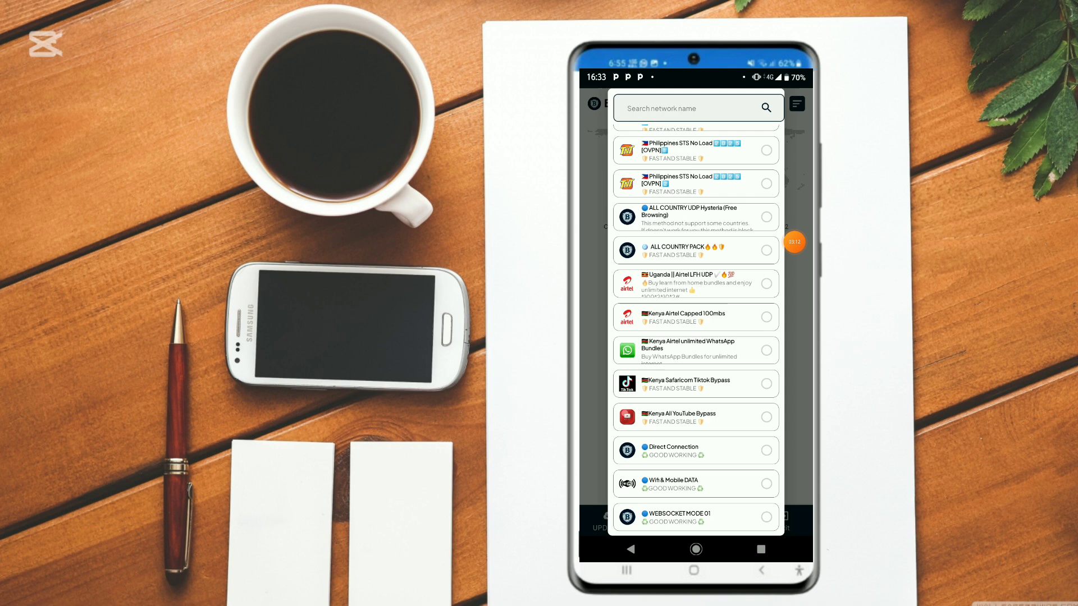
{"action": "scroll", "scroll_direction": "down", "scroll_amount": 3}
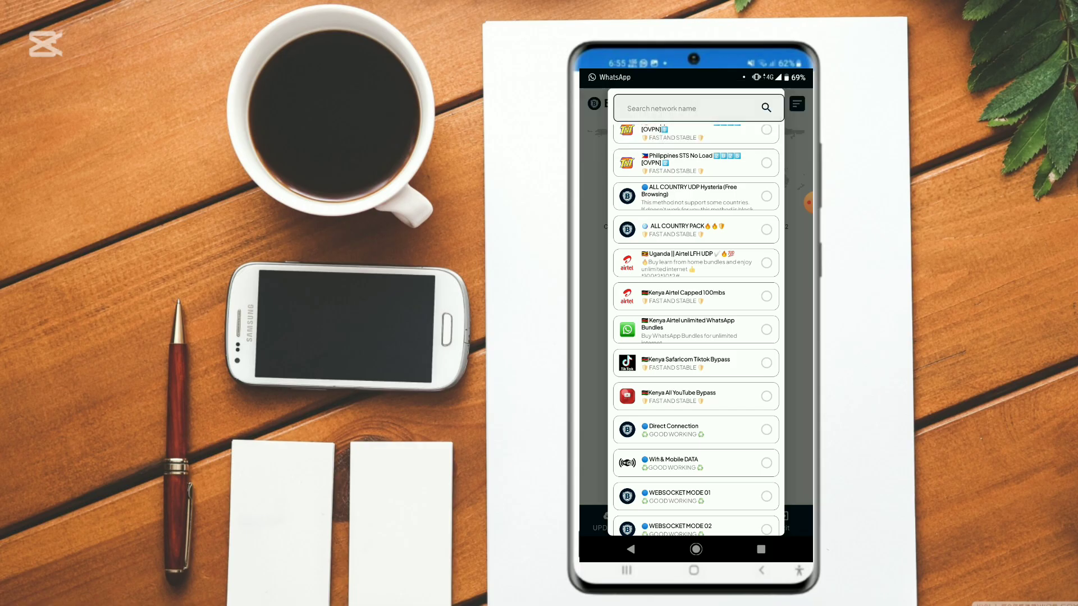
{"action": "scroll", "scroll_direction": "down", "scroll_amount": 3}
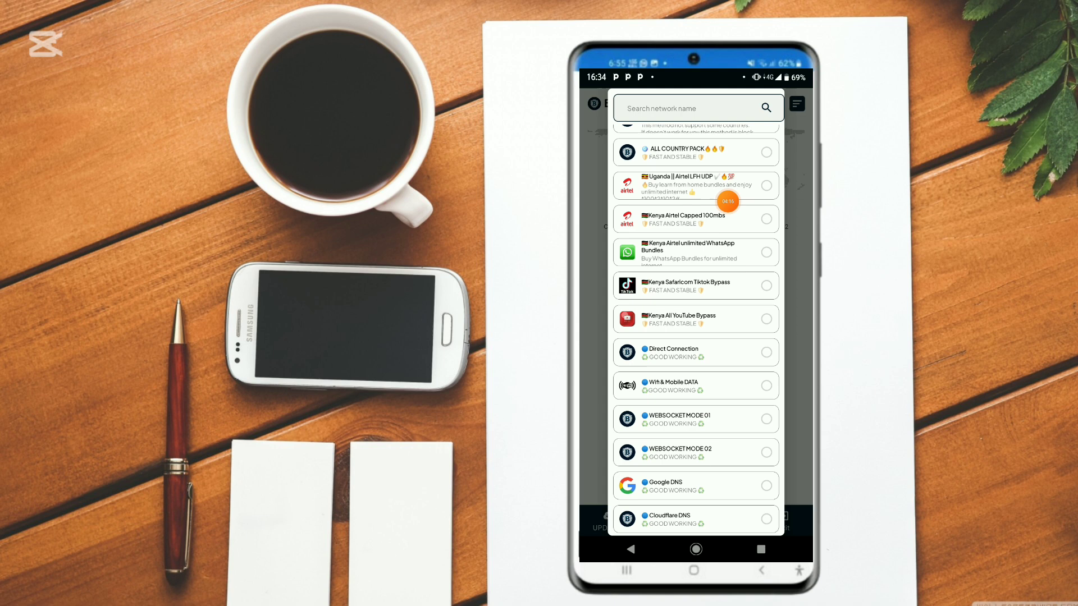
{"action": "scroll", "scroll_direction": "down", "scroll_amount": 3}
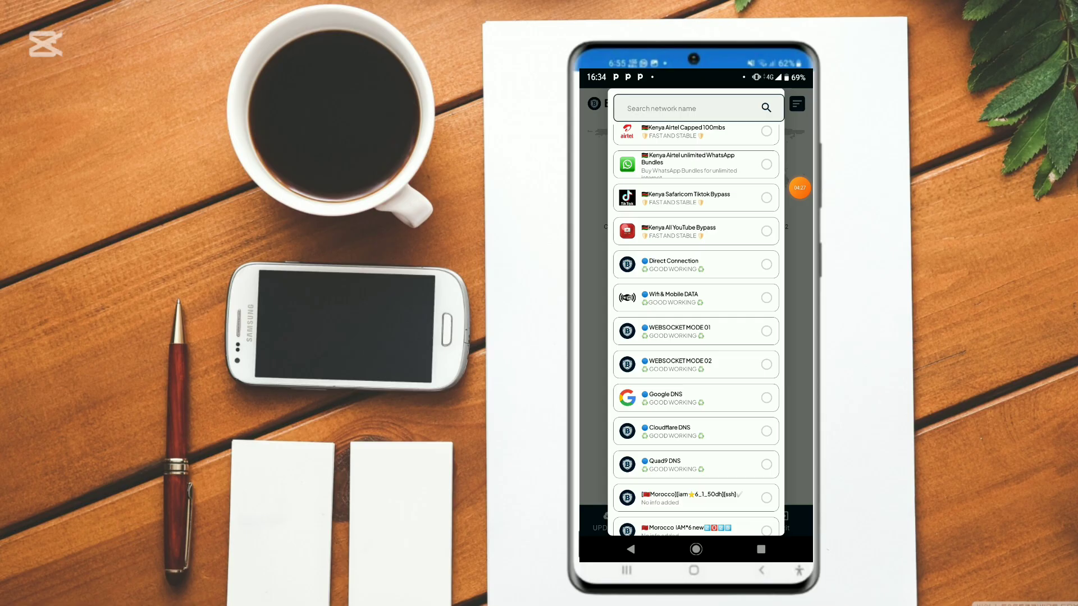
{"action": "scroll", "scroll_direction": "down", "scroll_amount": 3}
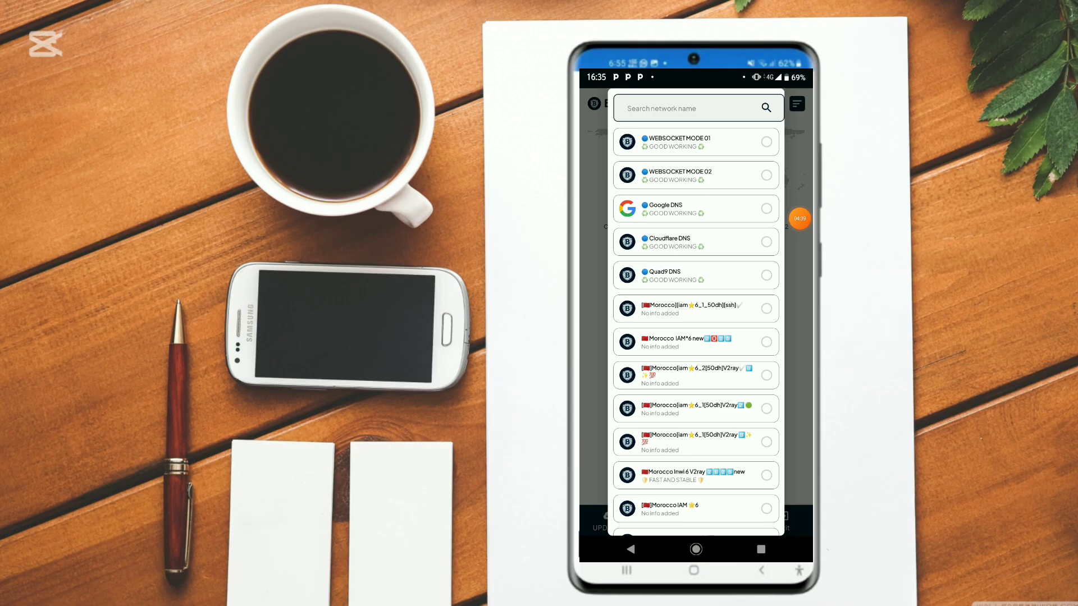
{"action": "scroll", "scroll_direction": "down", "scroll_amount": 3}
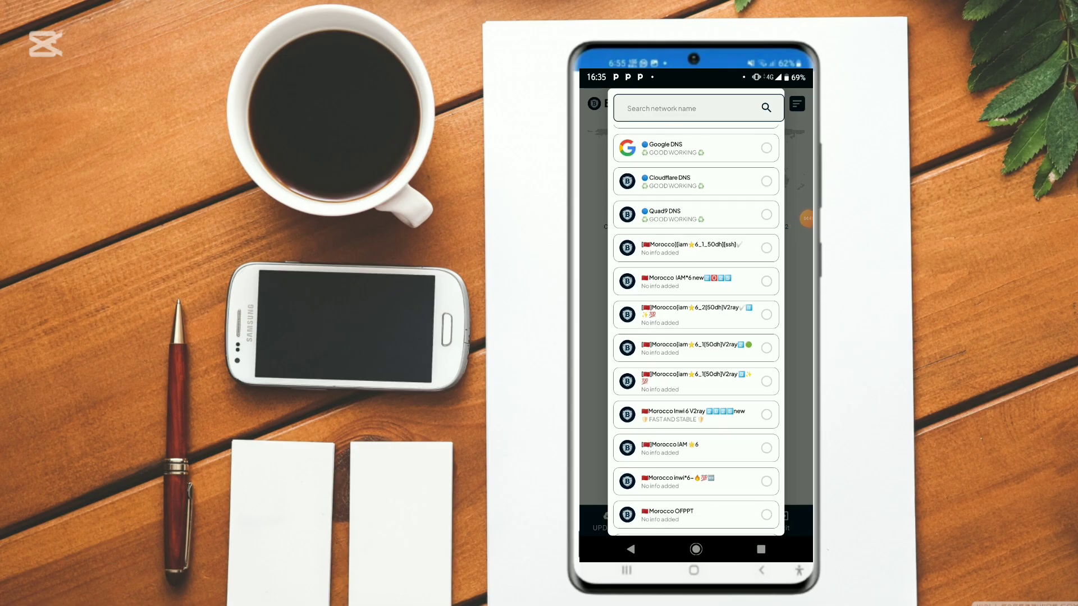
{"action": "left_click", "coordinate": [696, 181]}
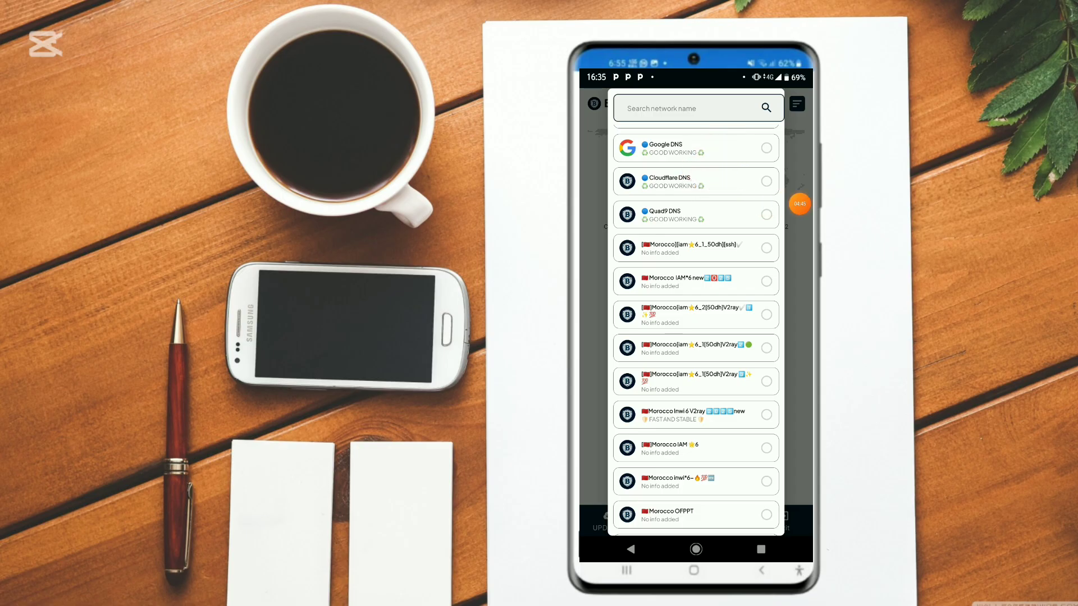
{"action": "scroll", "scroll_direction": "down", "scroll_amount": 3}
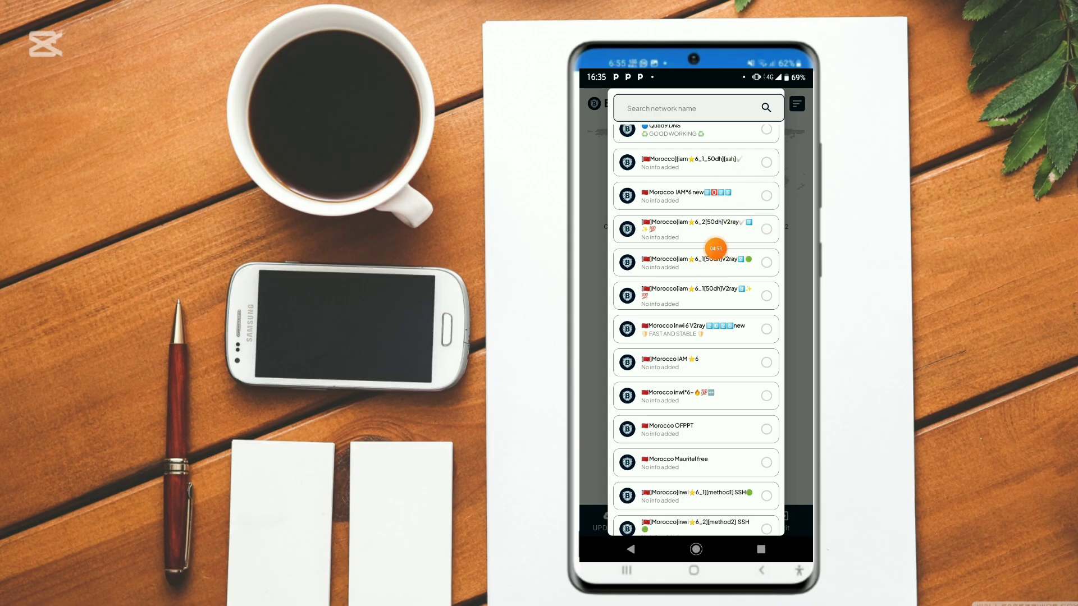
{"action": "scroll", "scroll_direction": "down", "scroll_amount": 3}
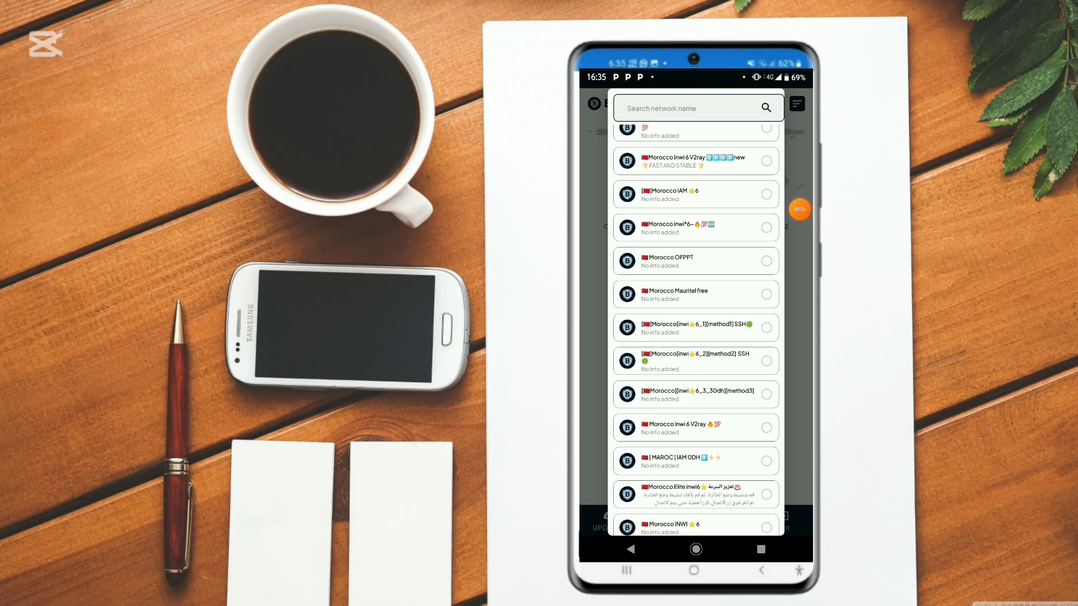
{"action": "scroll", "scroll_direction": "down", "scroll_amount": 3}
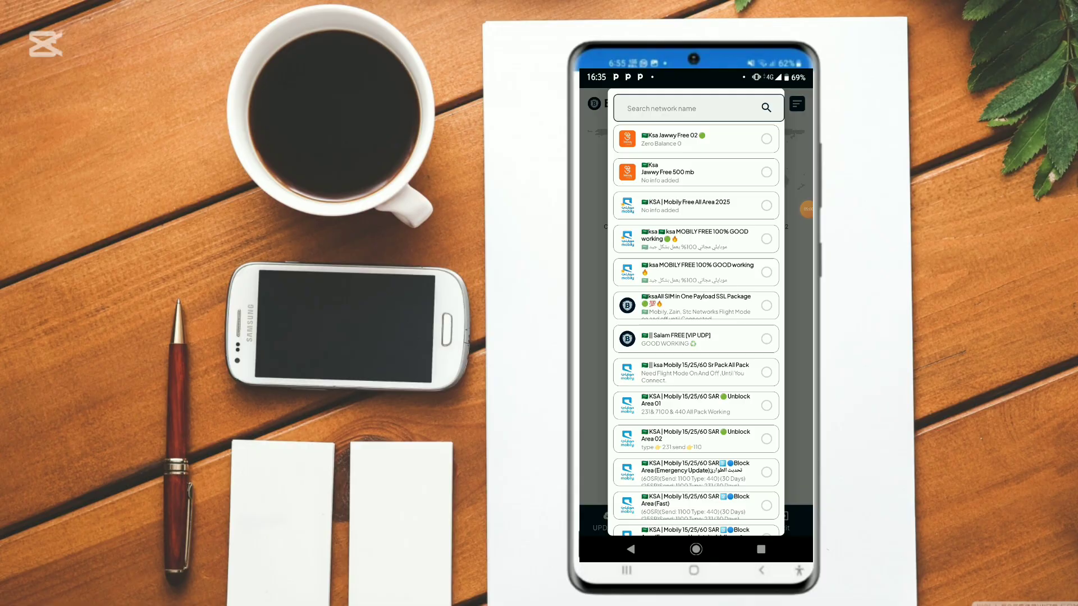
{"action": "scroll", "scroll_direction": "down", "scroll_amount": 3}
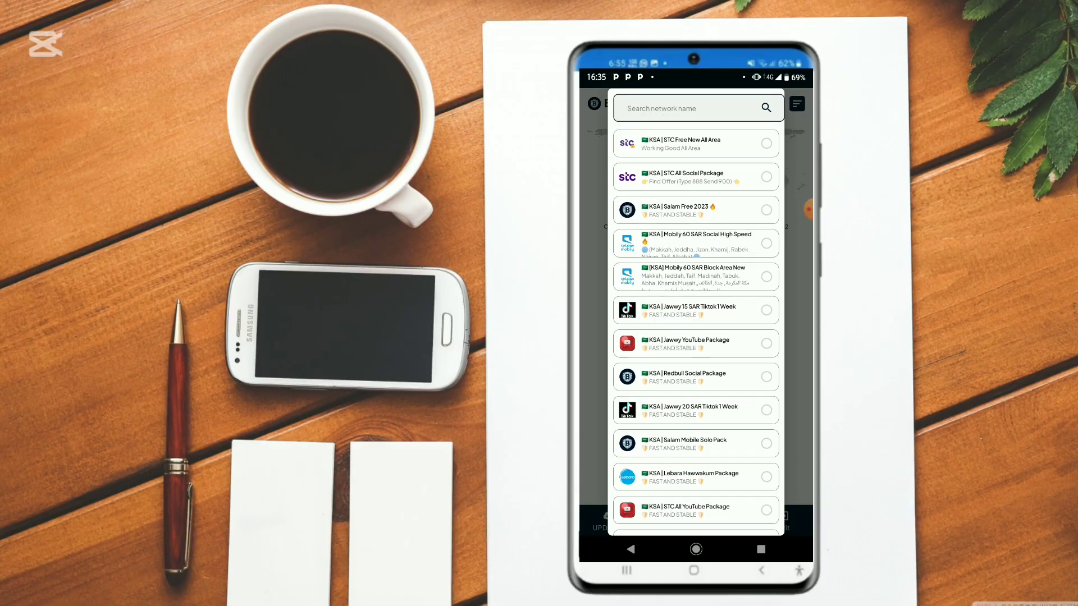
{"action": "scroll", "scroll_direction": "down", "scroll_amount": 3}
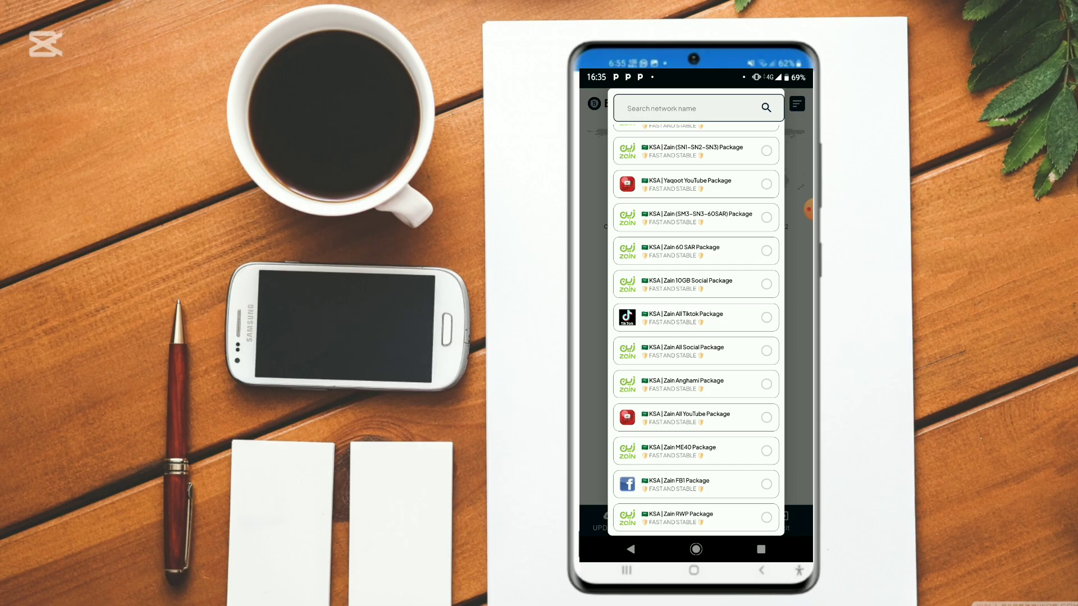
{"action": "scroll", "scroll_direction": "down", "scroll_amount": 3}
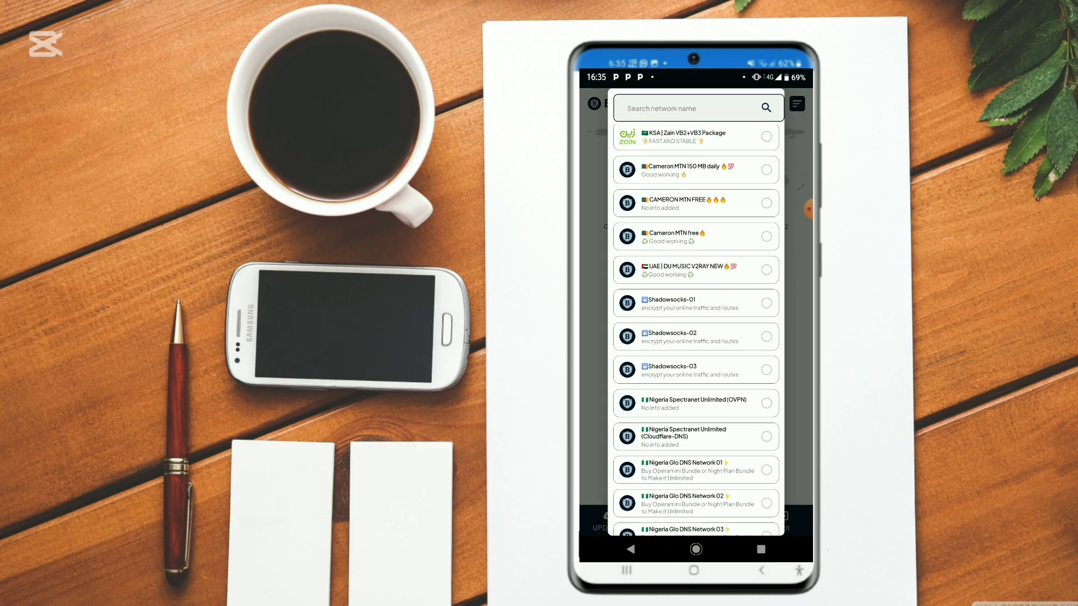
{"action": "scroll", "scroll_direction": "down", "scroll_amount": 3}
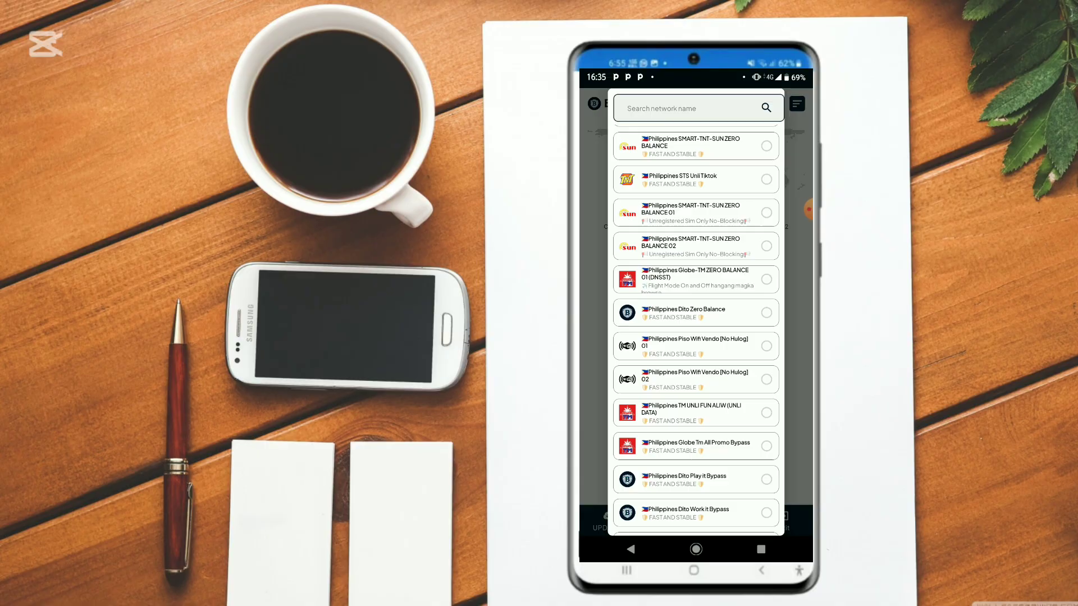
{"action": "scroll", "scroll_direction": "down", "scroll_amount": 3}
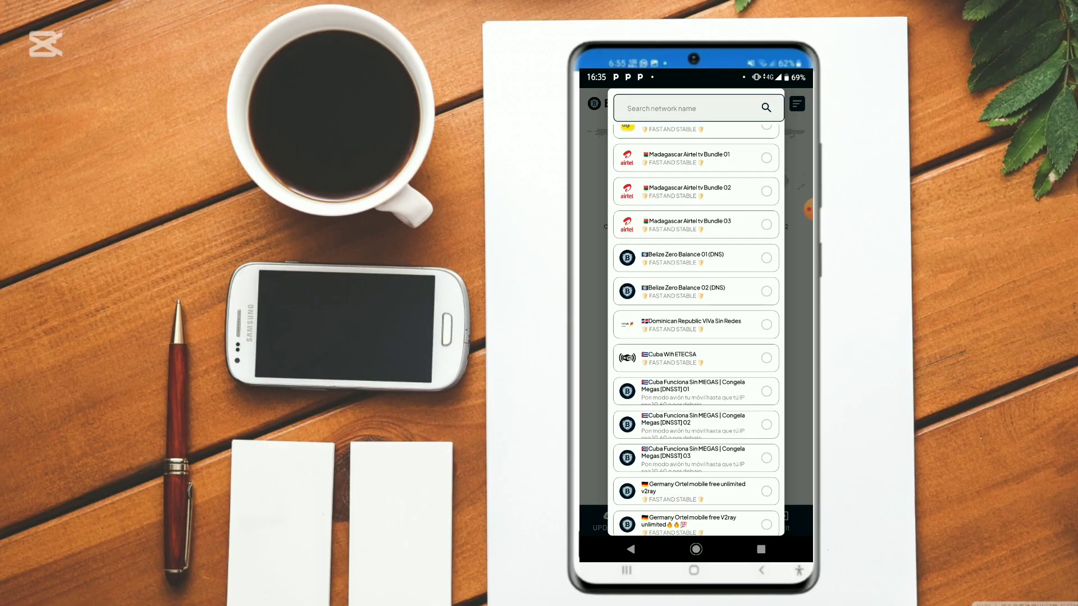
{"action": "scroll", "scroll_direction": "down", "scroll_amount": 3}
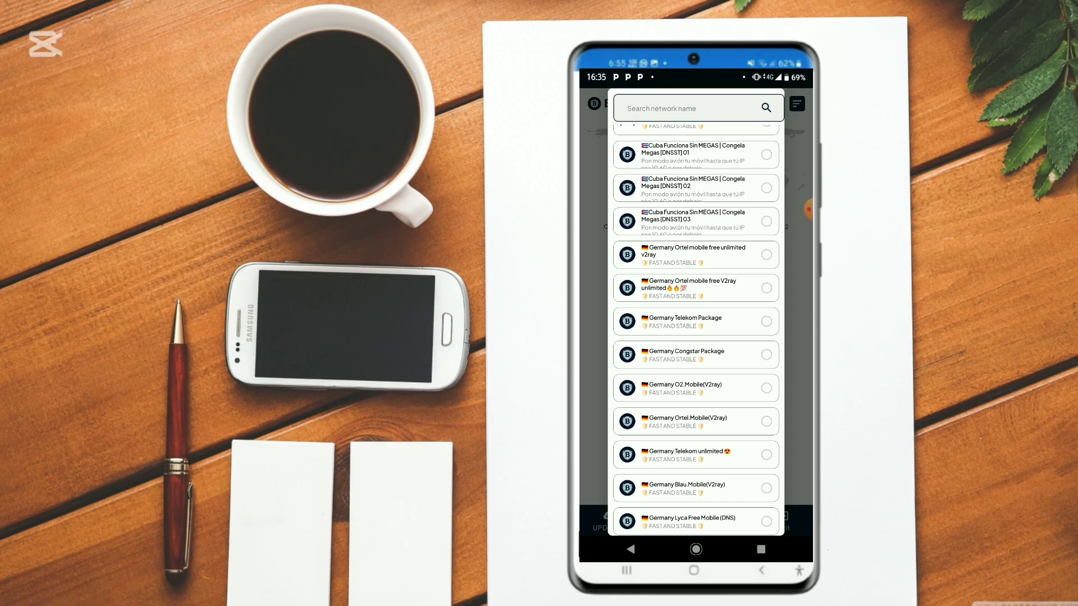
{"action": "scroll", "scroll_direction": "down", "scroll_amount": 3}
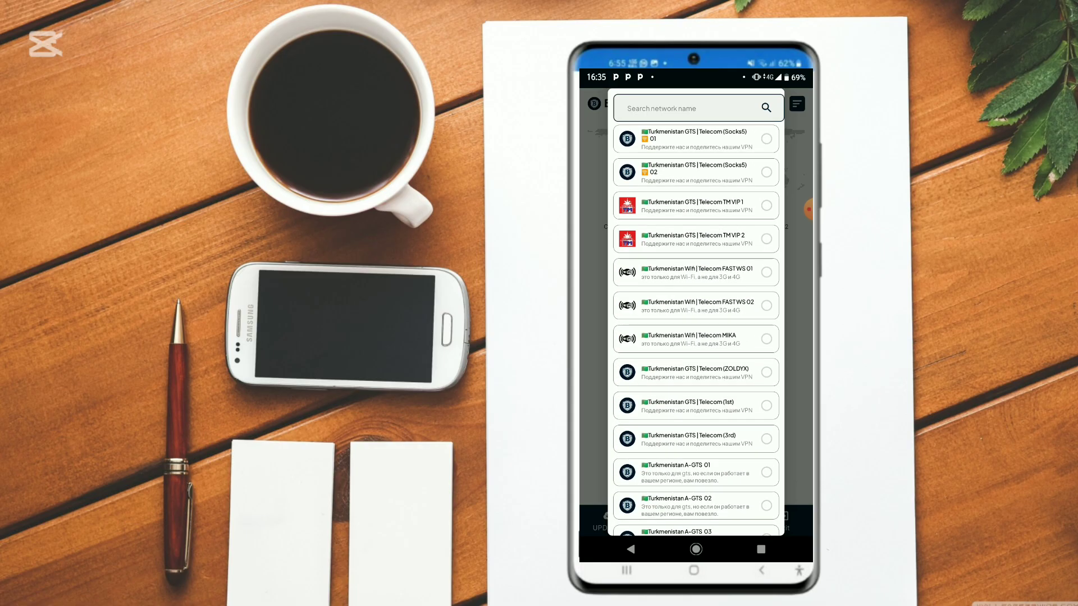
{"action": "scroll", "scroll_direction": "down", "scroll_amount": 3}
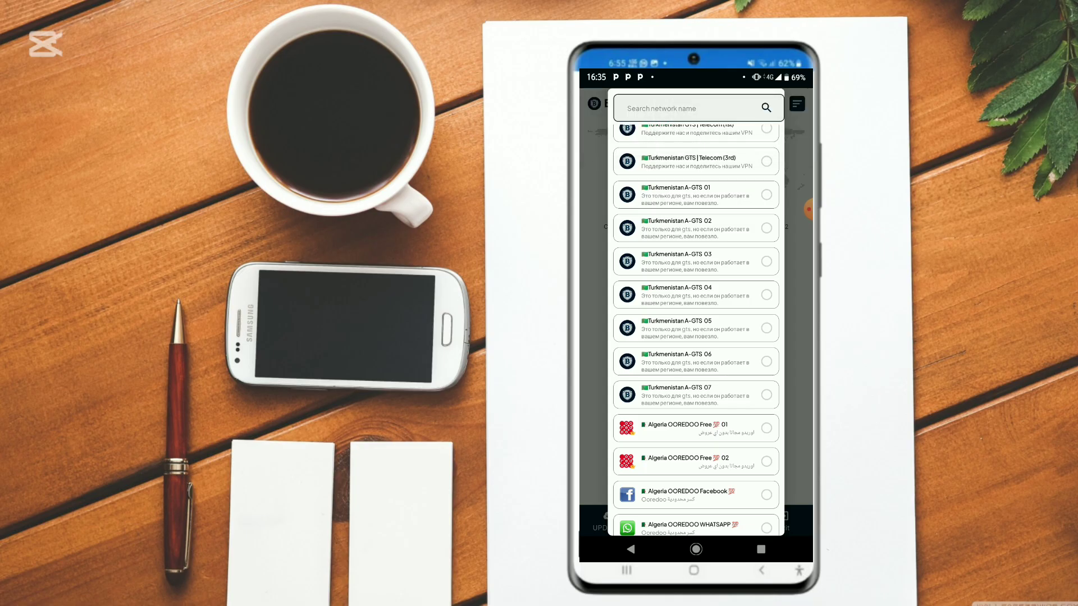
{"action": "scroll", "scroll_direction": "down", "scroll_amount": 3}
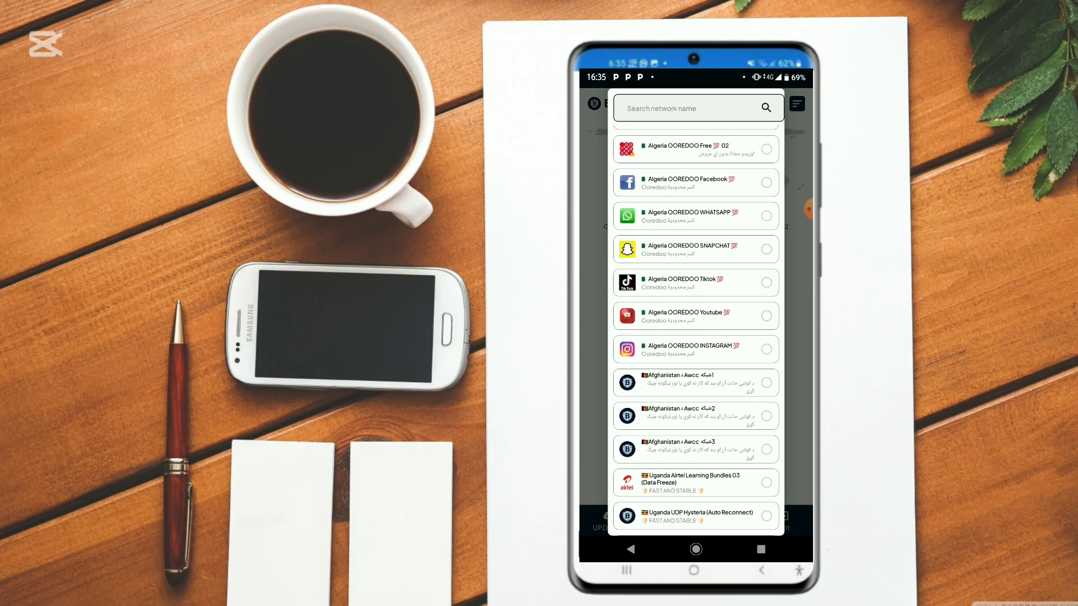
{"action": "scroll", "scroll_direction": "down", "scroll_amount": 3}
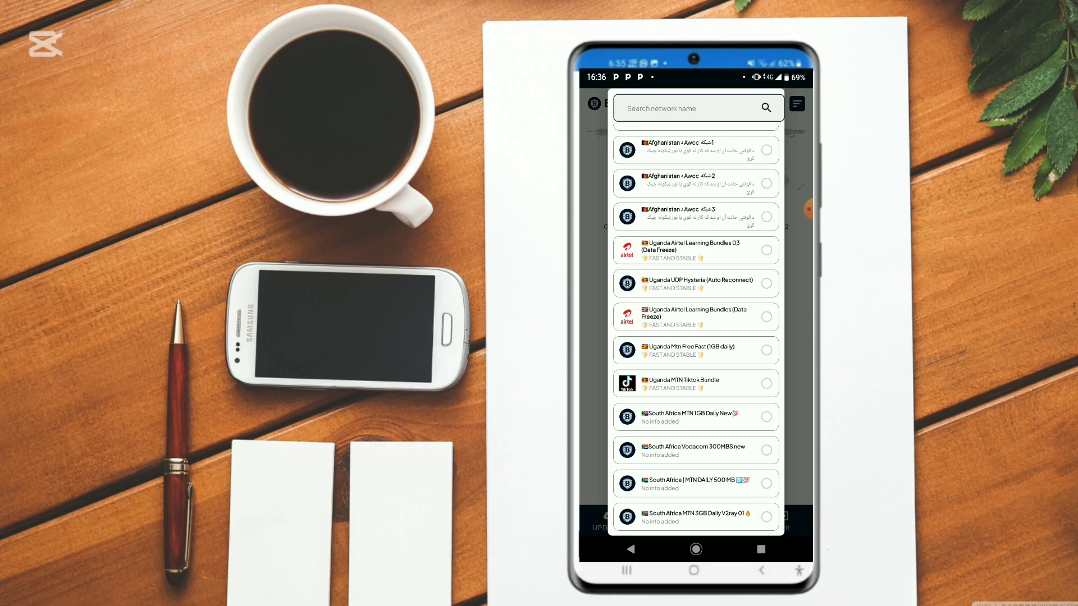
{"action": "scroll", "scroll_direction": "down", "scroll_amount": 3}
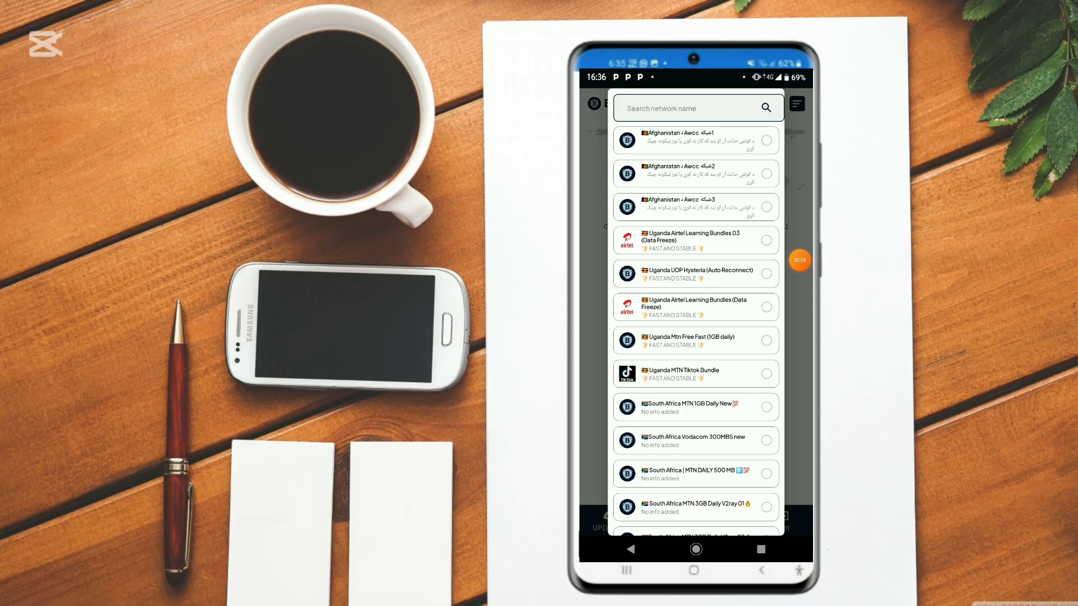
{"action": "scroll", "scroll_direction": "down", "scroll_amount": 3}
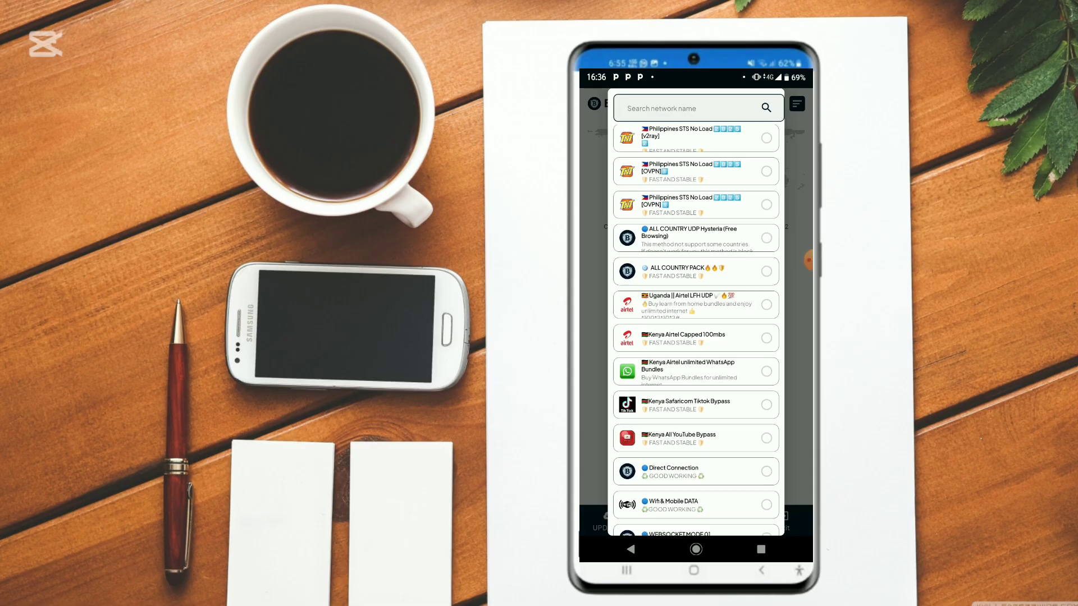
- Scroll through the tweak list and return to the main screen with GlobeTM V2Ray still set
{"action": "scroll", "scroll_direction": "down", "scroll_amount": 3}
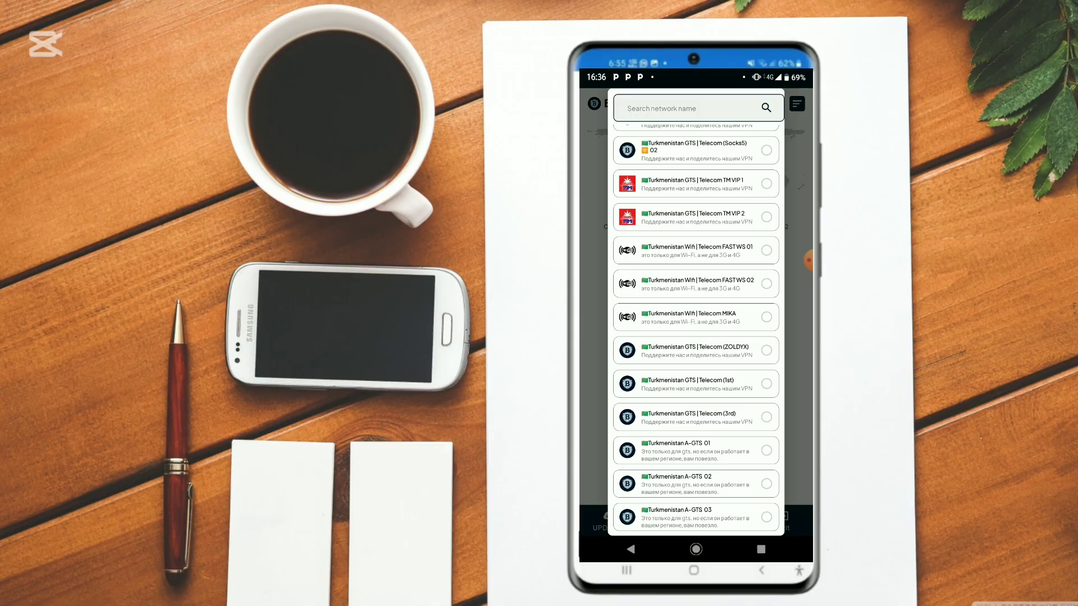
{"action": "scroll", "scroll_direction": "down", "scroll_amount": 3}
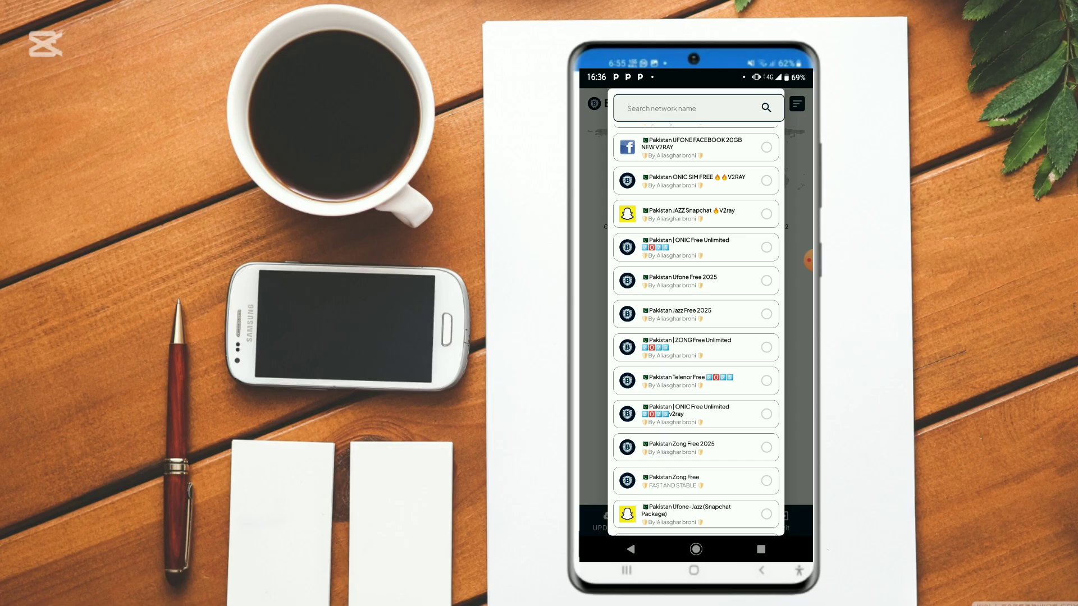
{"action": "scroll", "scroll_direction": "down", "scroll_amount": 3}
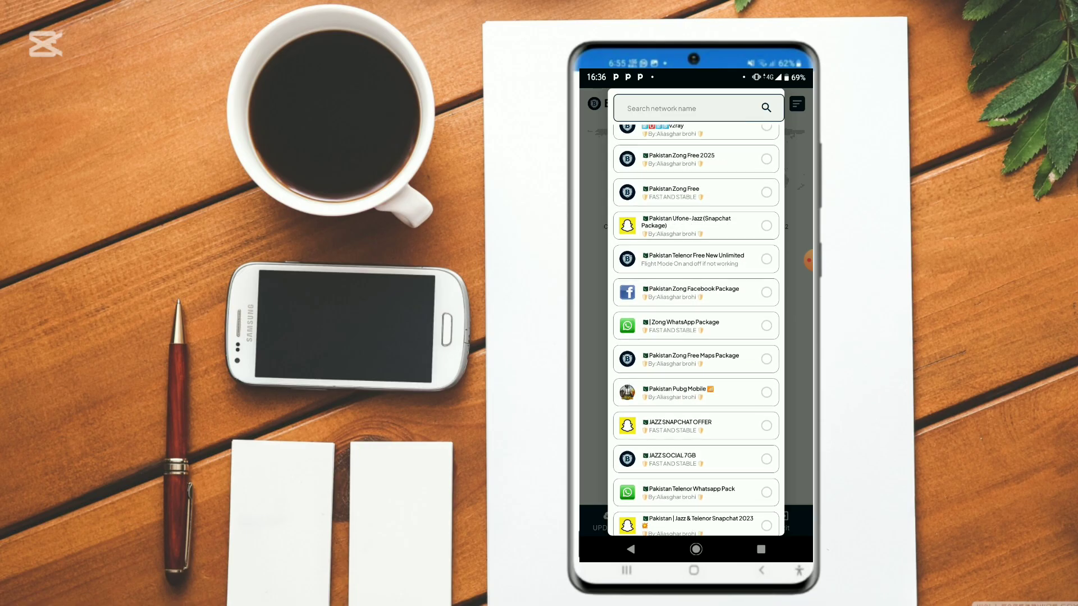
{"action": "scroll", "scroll_direction": "down", "scroll_amount": 3}
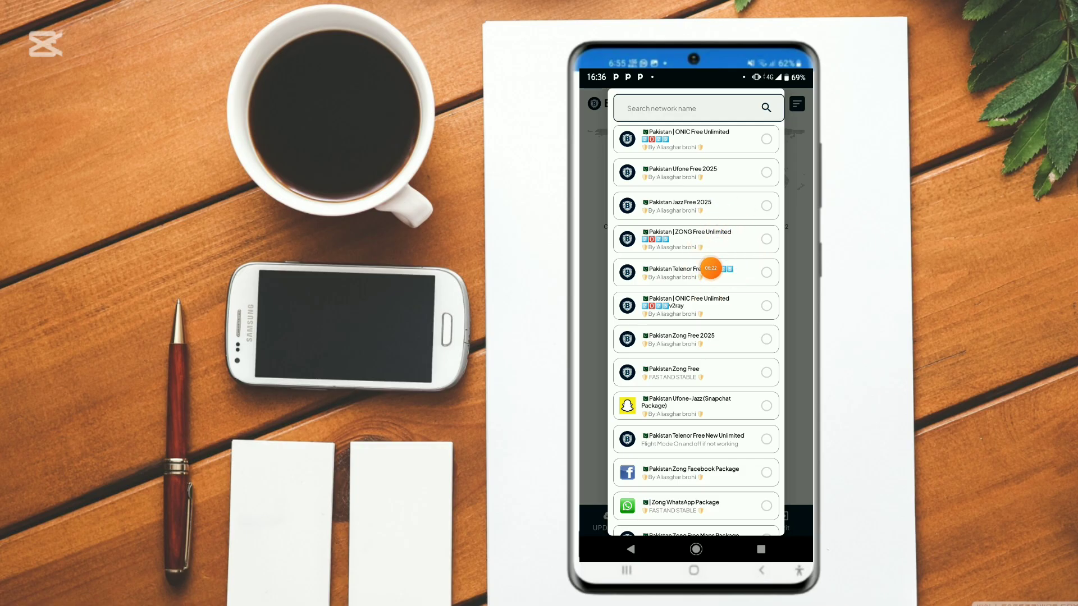
{"action": "scroll", "scroll_direction": "down", "scroll_amount": 3}
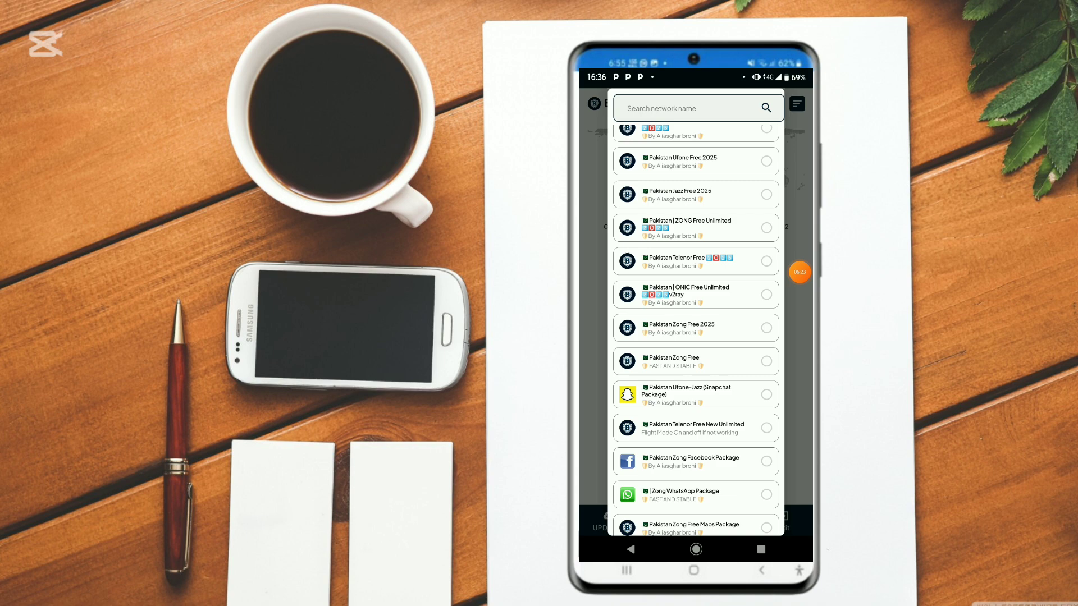
{"action": "scroll", "scroll_direction": "down", "scroll_amount": 3}
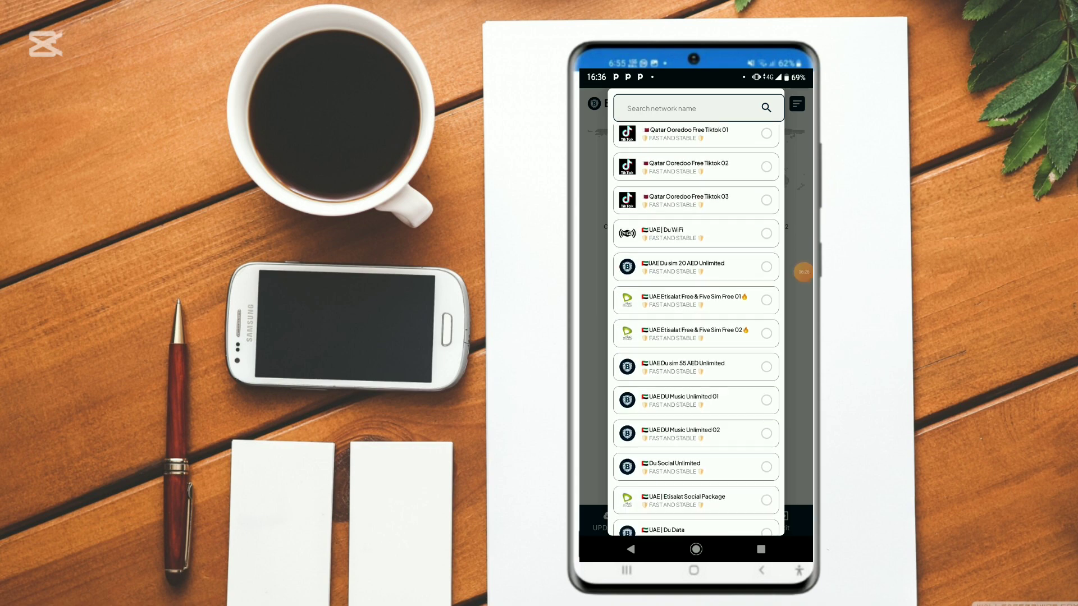
{"action": "scroll", "scroll_direction": "down", "scroll_amount": 3}
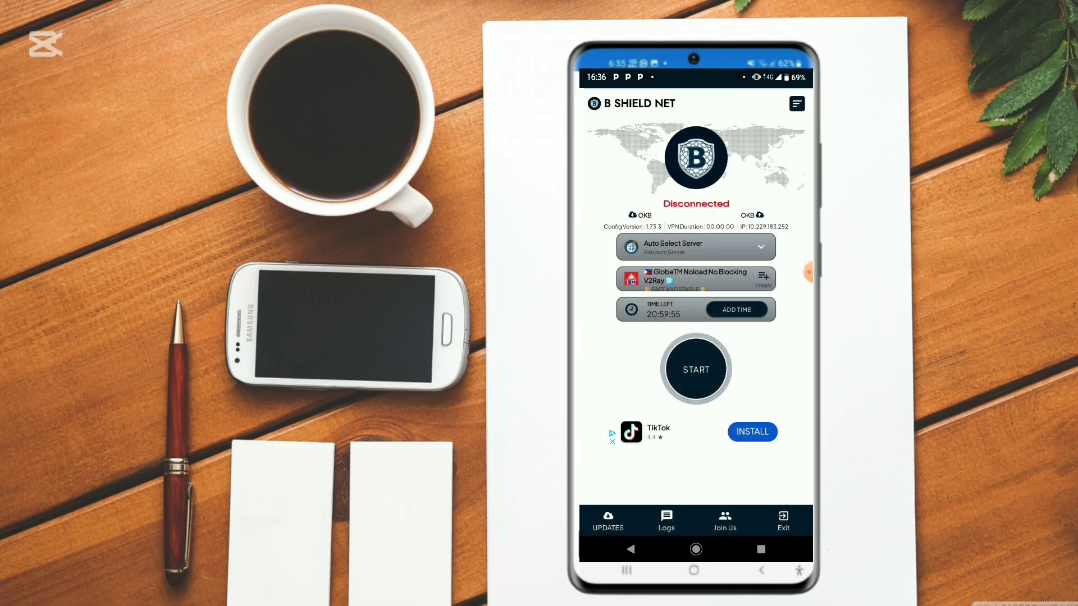
- Select the Uganda || Airtel LFH UDP network tweak in place of the GlobeTM one
{"action": "left_click", "coordinate": [696, 247]}
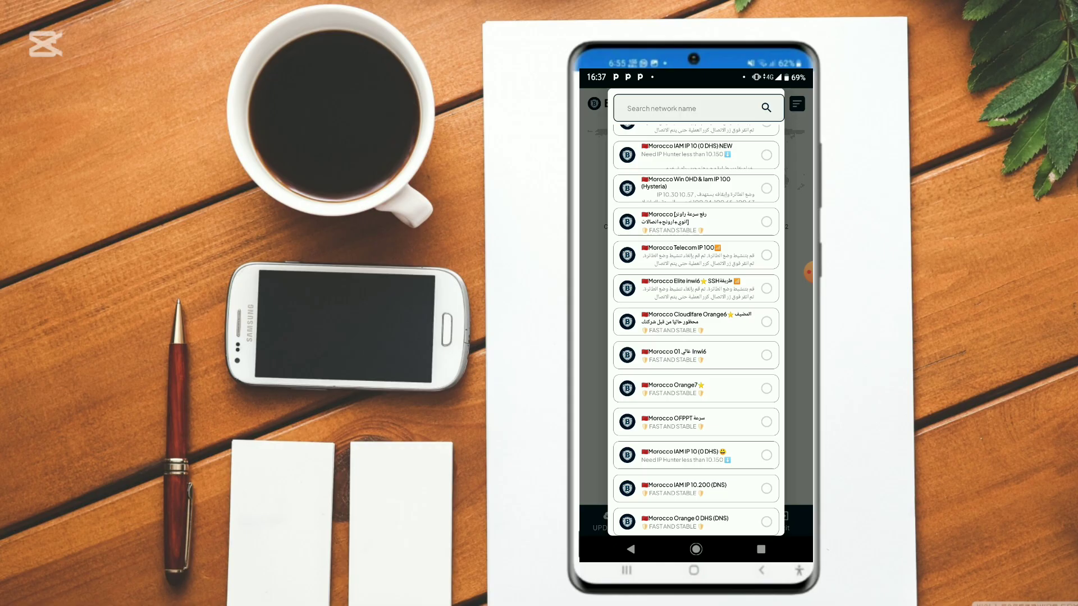
{"action": "scroll", "scroll_direction": "down", "scroll_amount": 3}
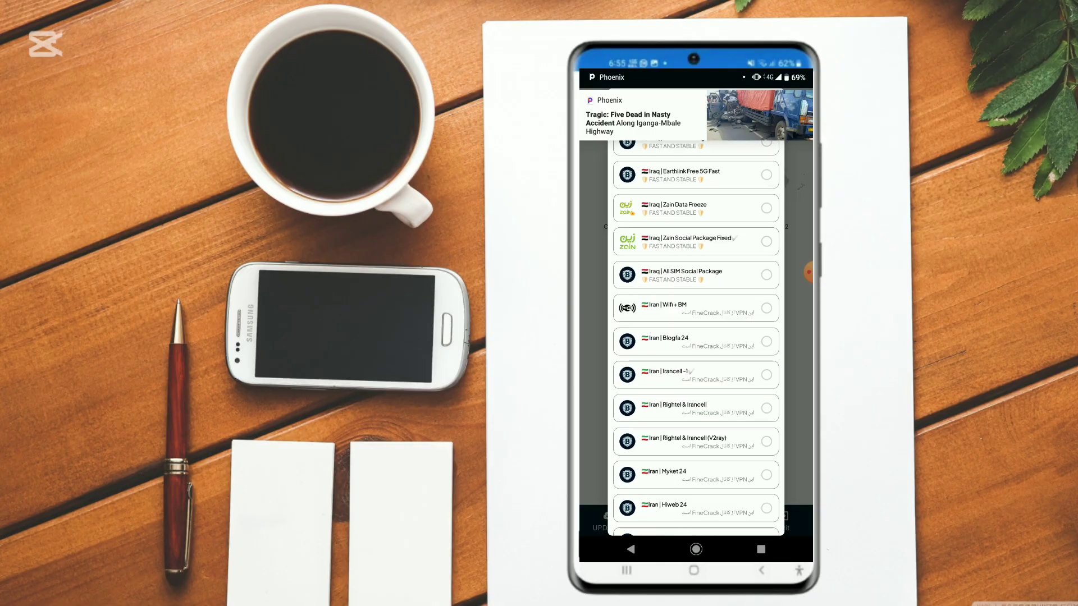
{"action": "scroll", "scroll_direction": "down", "scroll_amount": 3}
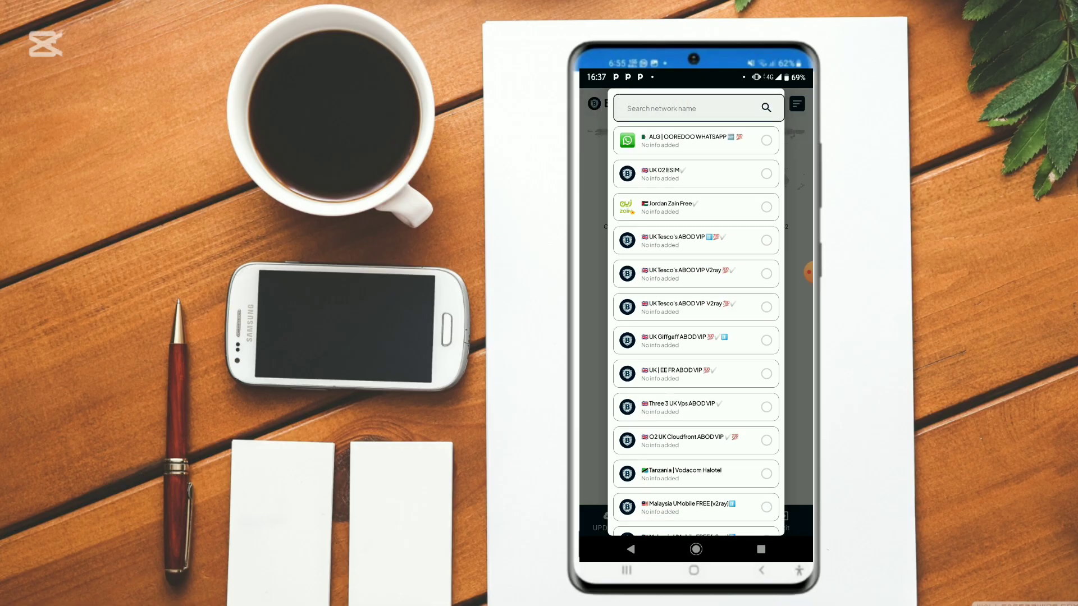
{"action": "scroll", "scroll_direction": "down", "scroll_amount": 3}
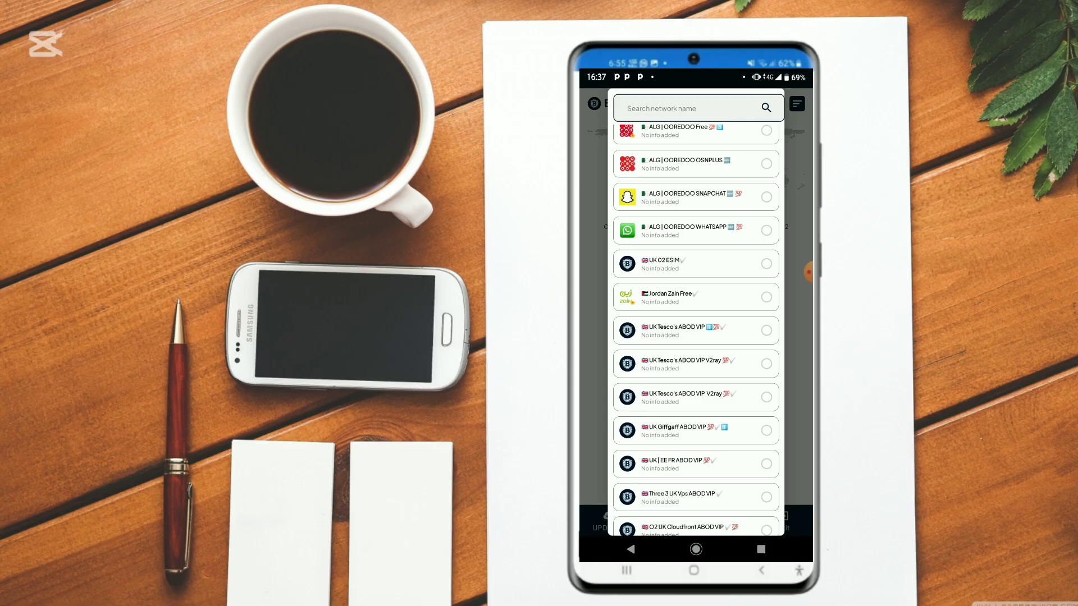
{"action": "scroll", "scroll_direction": "down", "scroll_amount": 3}
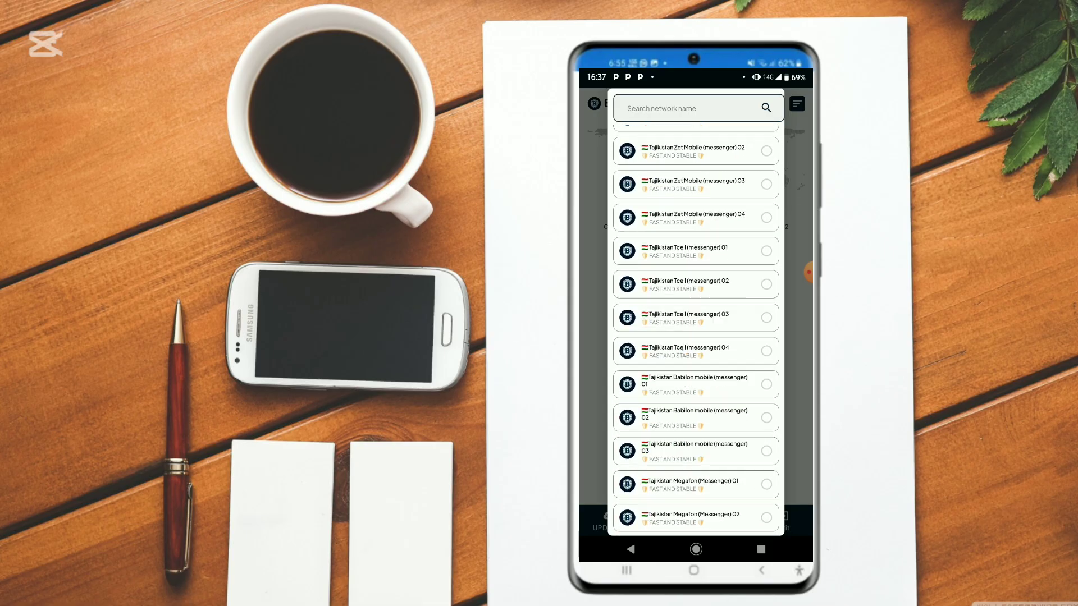
{"action": "scroll", "scroll_direction": "down", "scroll_amount": 3}
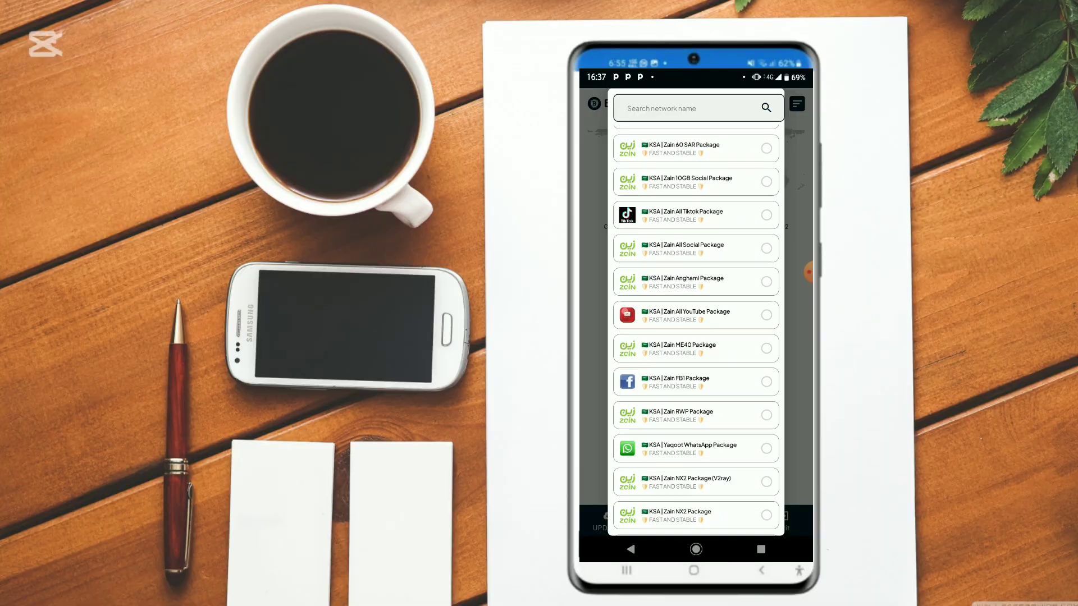
{"action": "scroll", "scroll_direction": "down", "scroll_amount": 3}
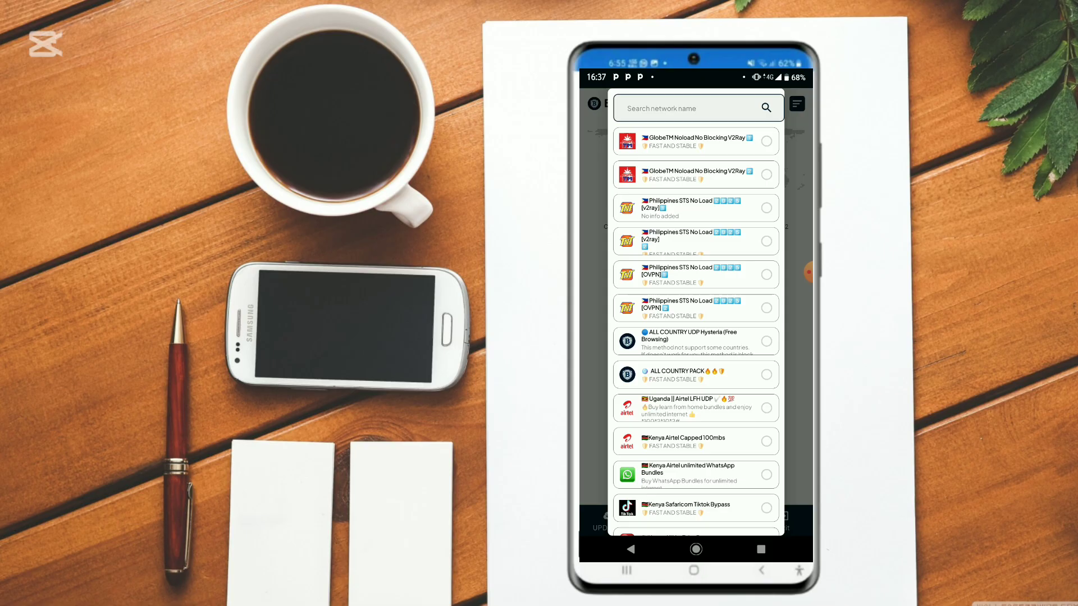
{"action": "scroll", "scroll_direction": "down", "scroll_amount": 3}
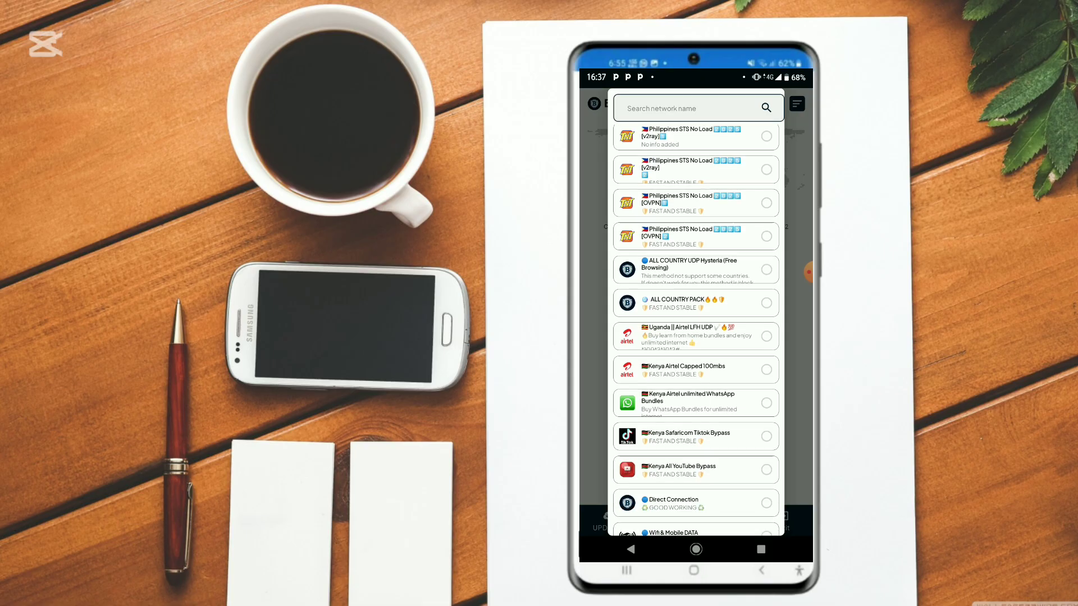
{"action": "scroll", "scroll_direction": "down", "scroll_amount": 3}
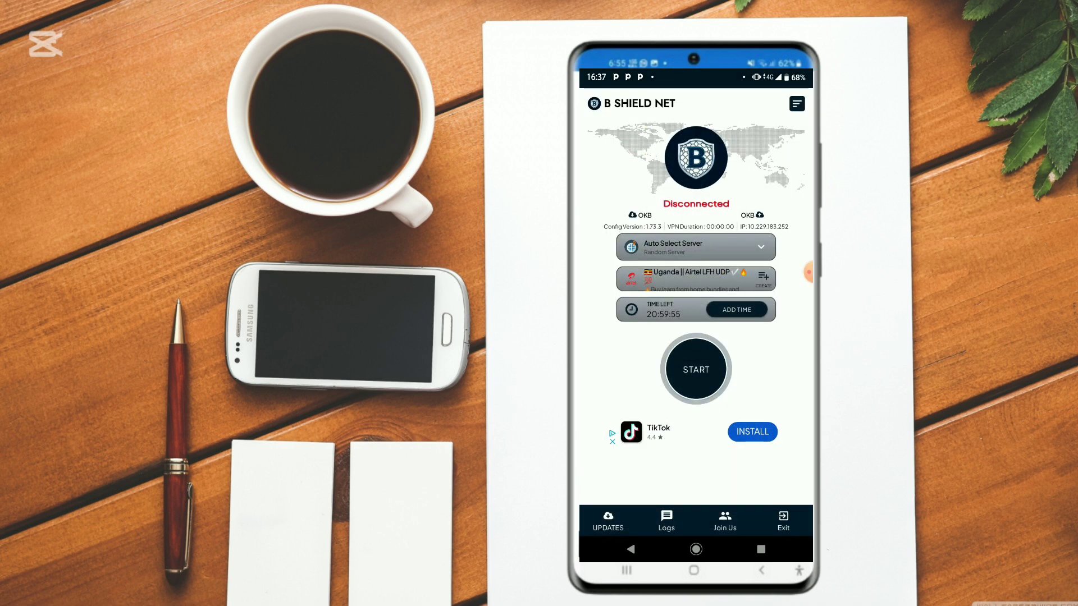
- Check Crane Tunnel's connected Airtel Uganda session, declining its Telegram prompt, then return to B SHIELD NET
{"action": "left_click", "coordinate": [696, 368]}
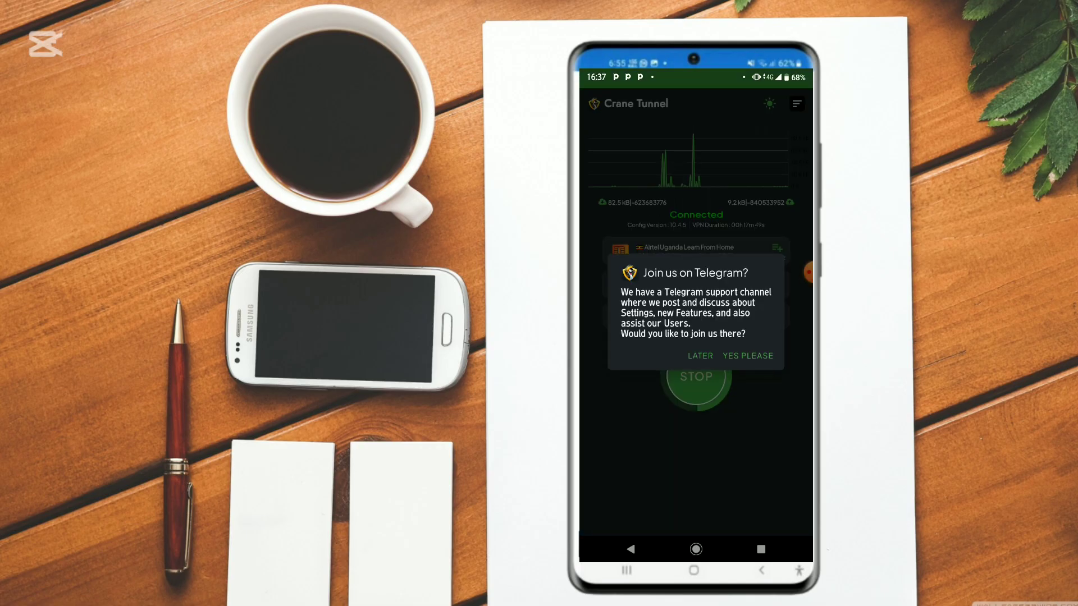
{"action": "left_click", "coordinate": [701, 356]}
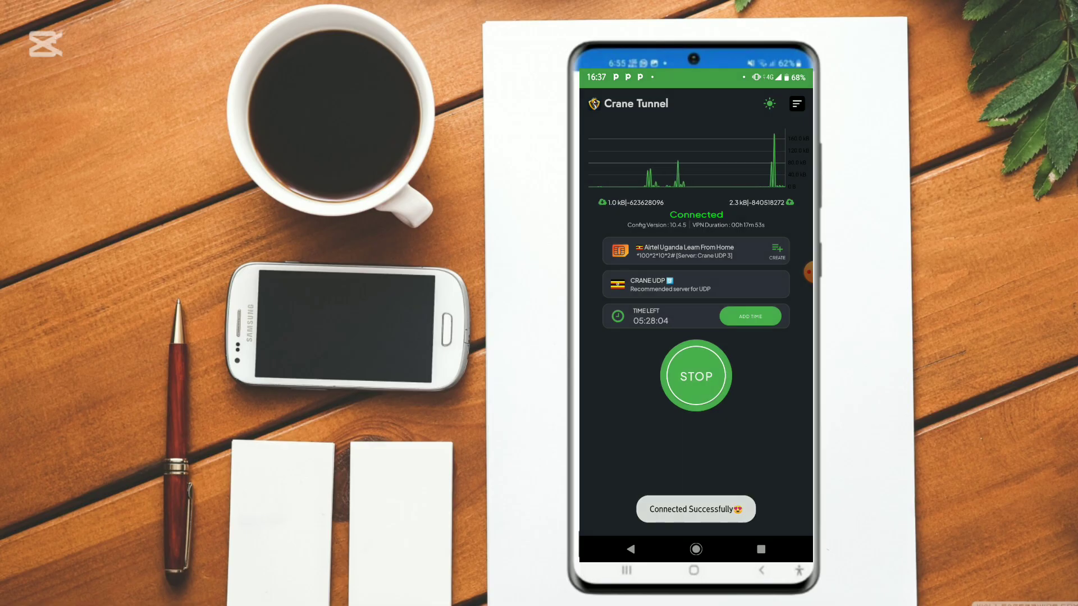
{"action": "left_click", "coordinate": [696, 375]}
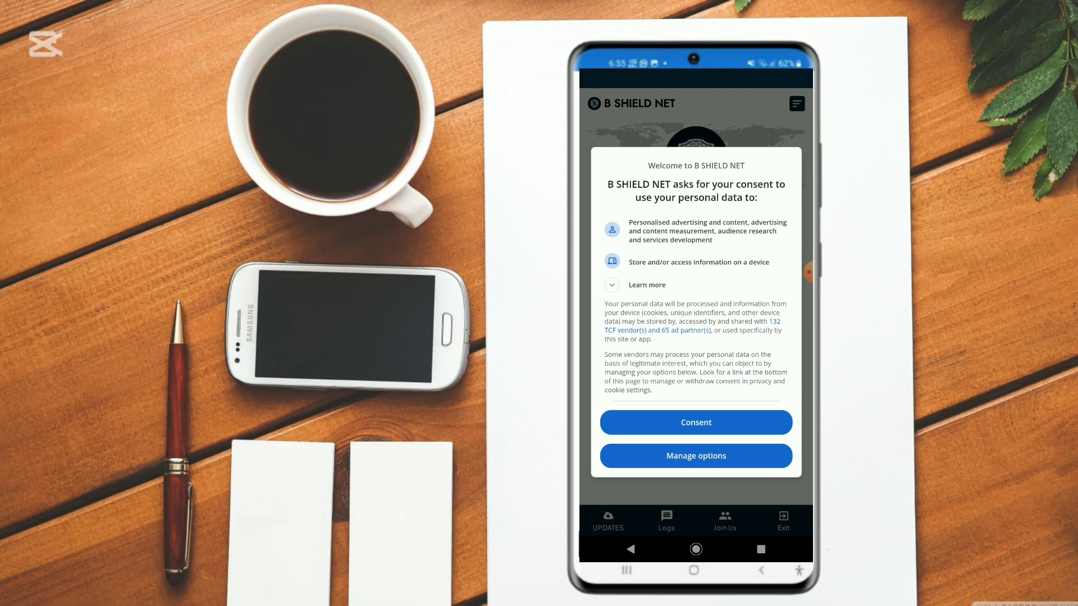
- Give data-use consent and start the VPN with the Uganda Airtel tweak
{"action": "left_click", "coordinate": [696, 422]}
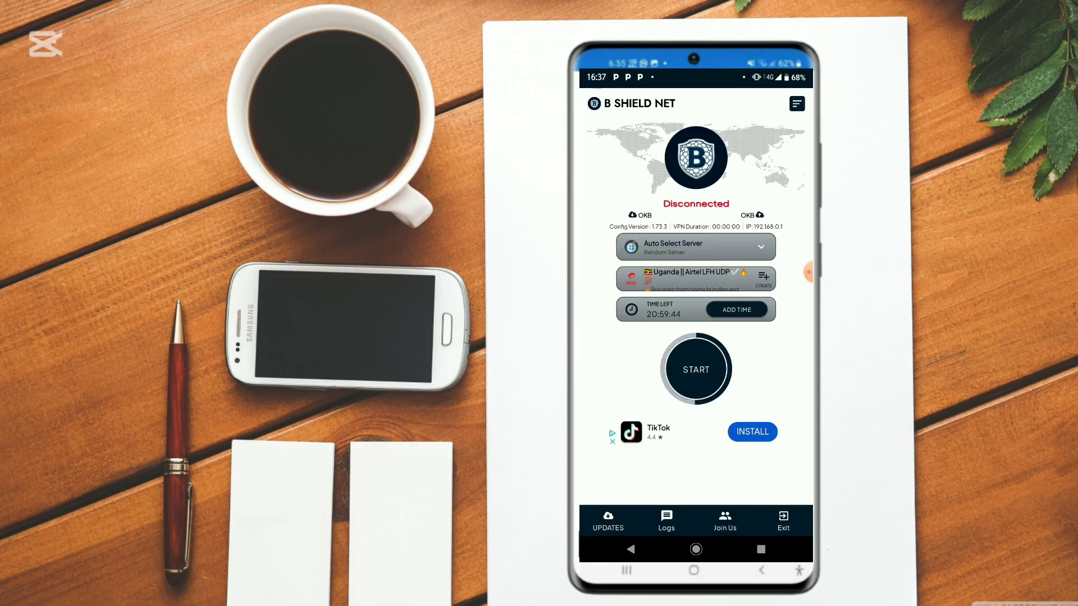
{"action": "left_click", "coordinate": [696, 369]}
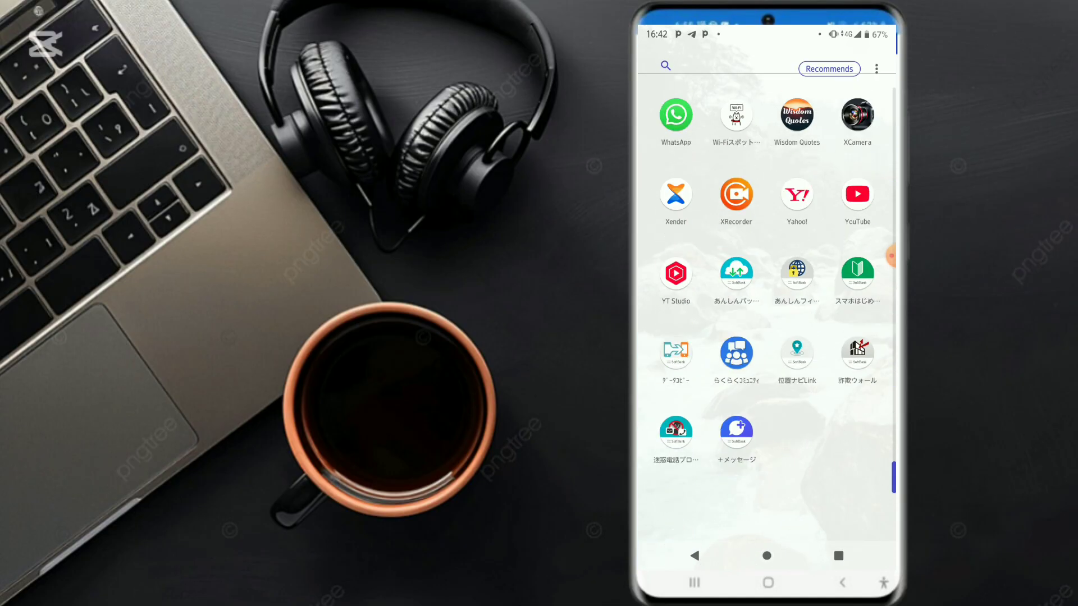
- Launch YouTube, browse the home feed and search for 'brilliant side 256'
{"action": "left_click", "coordinate": [857, 194]}
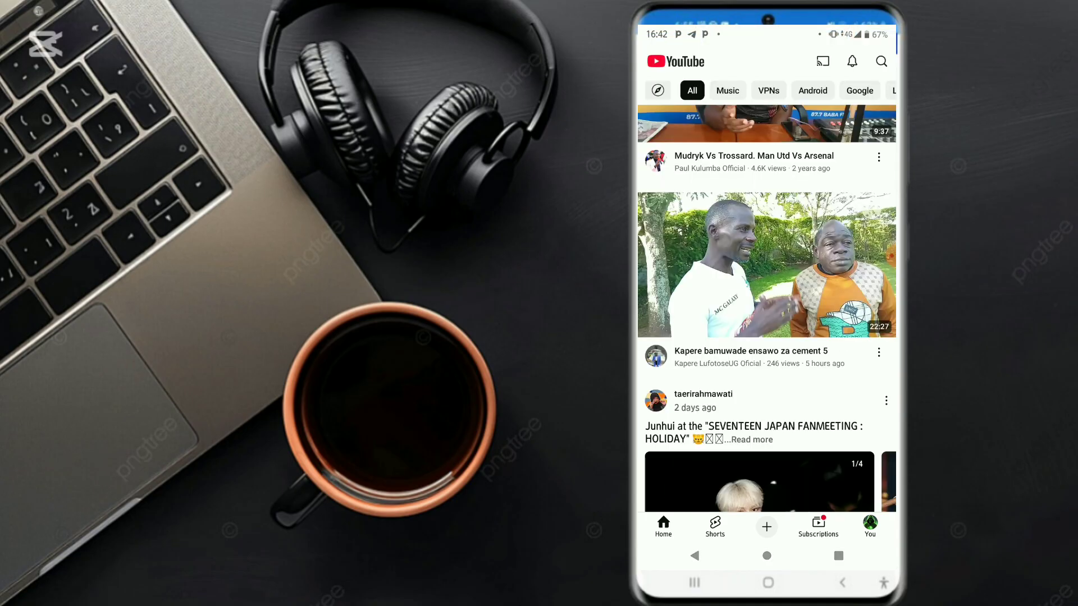
{"action": "scroll", "scroll_direction": "down", "scroll_amount": 3}
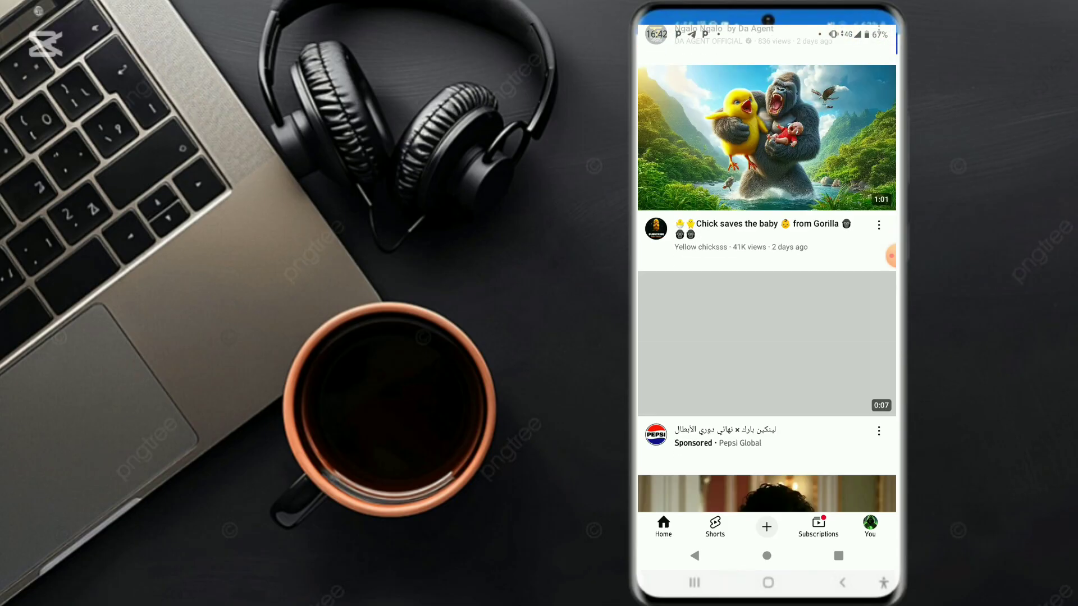
{"action": "scroll", "scroll_direction": "down", "scroll_amount": 3}
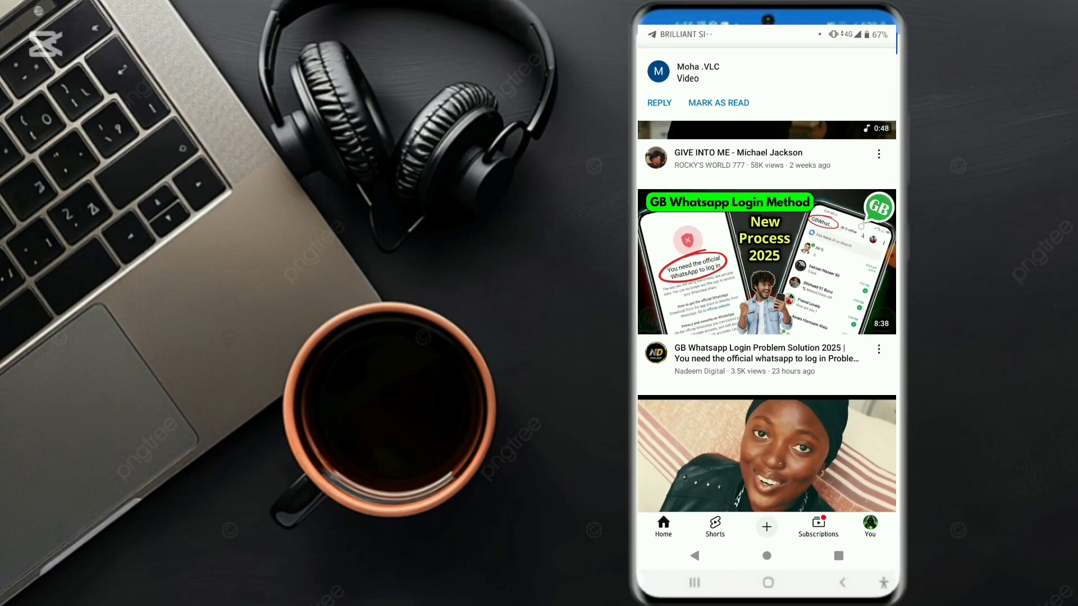
{"action": "scroll", "scroll_direction": "down", "scroll_amount": 3}
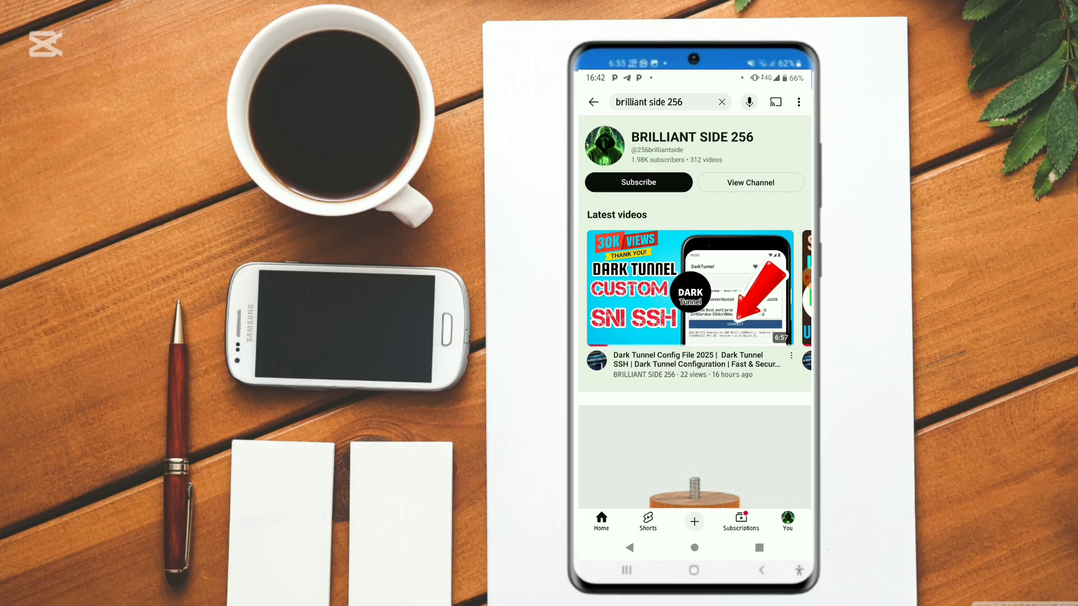
- View the BRILLIANT SIDE 256 channel's Videos list, scrolling past its tunnel tutorials
{"action": "left_click", "coordinate": [688, 287]}
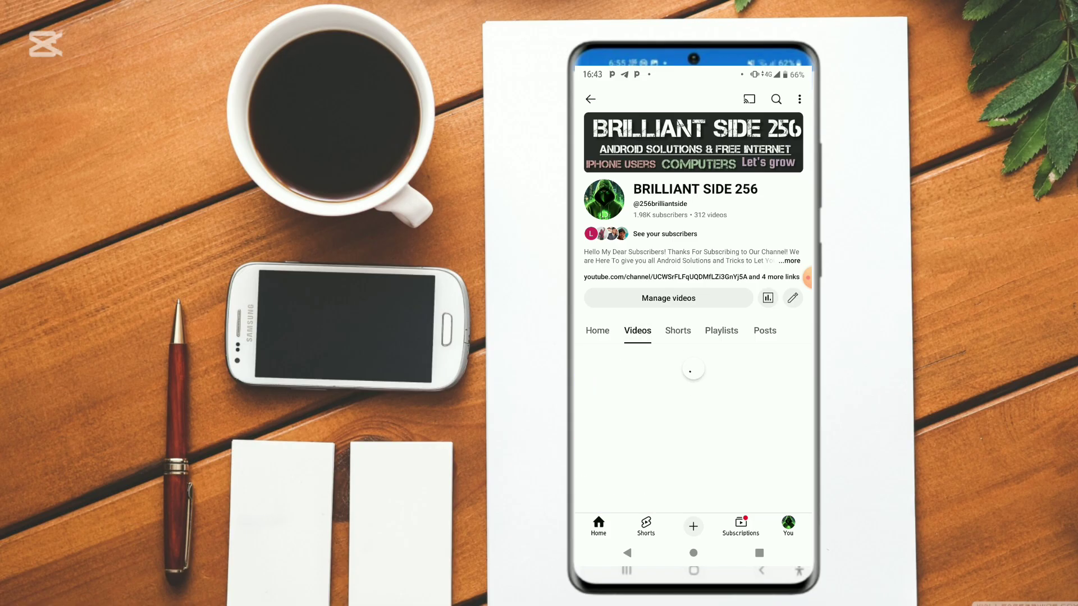
{"action": "scroll", "scroll_direction": "down", "scroll_amount": 3}
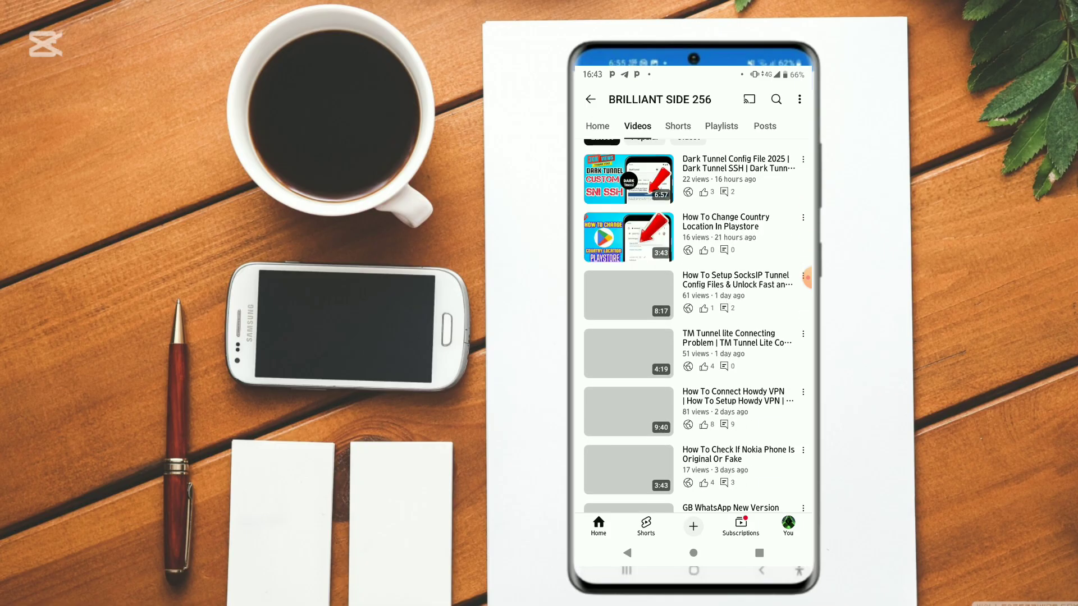
{"action": "scroll", "scroll_direction": "down", "scroll_amount": 3}
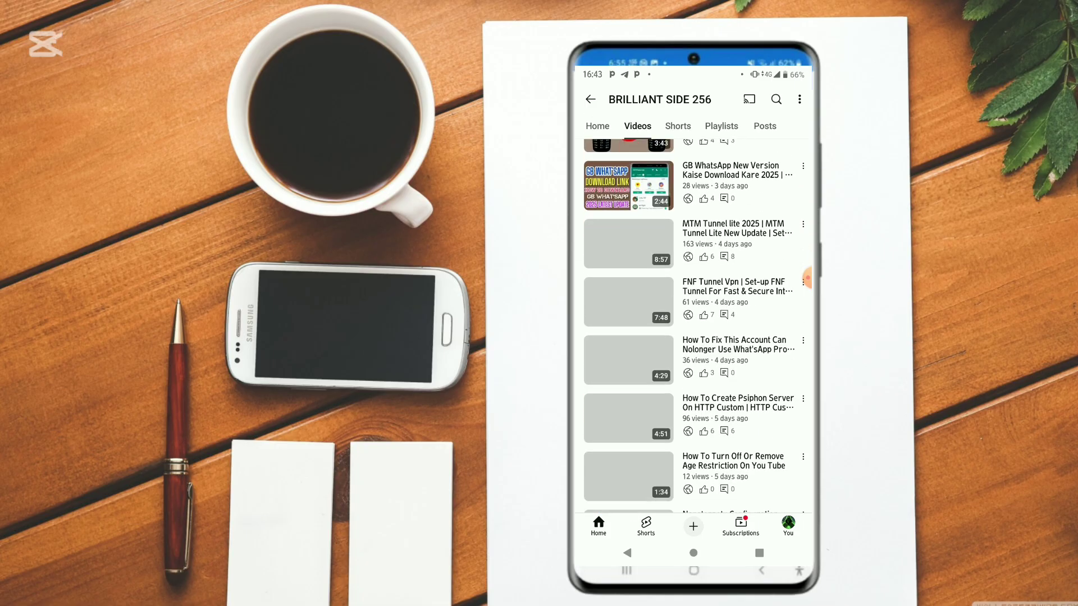